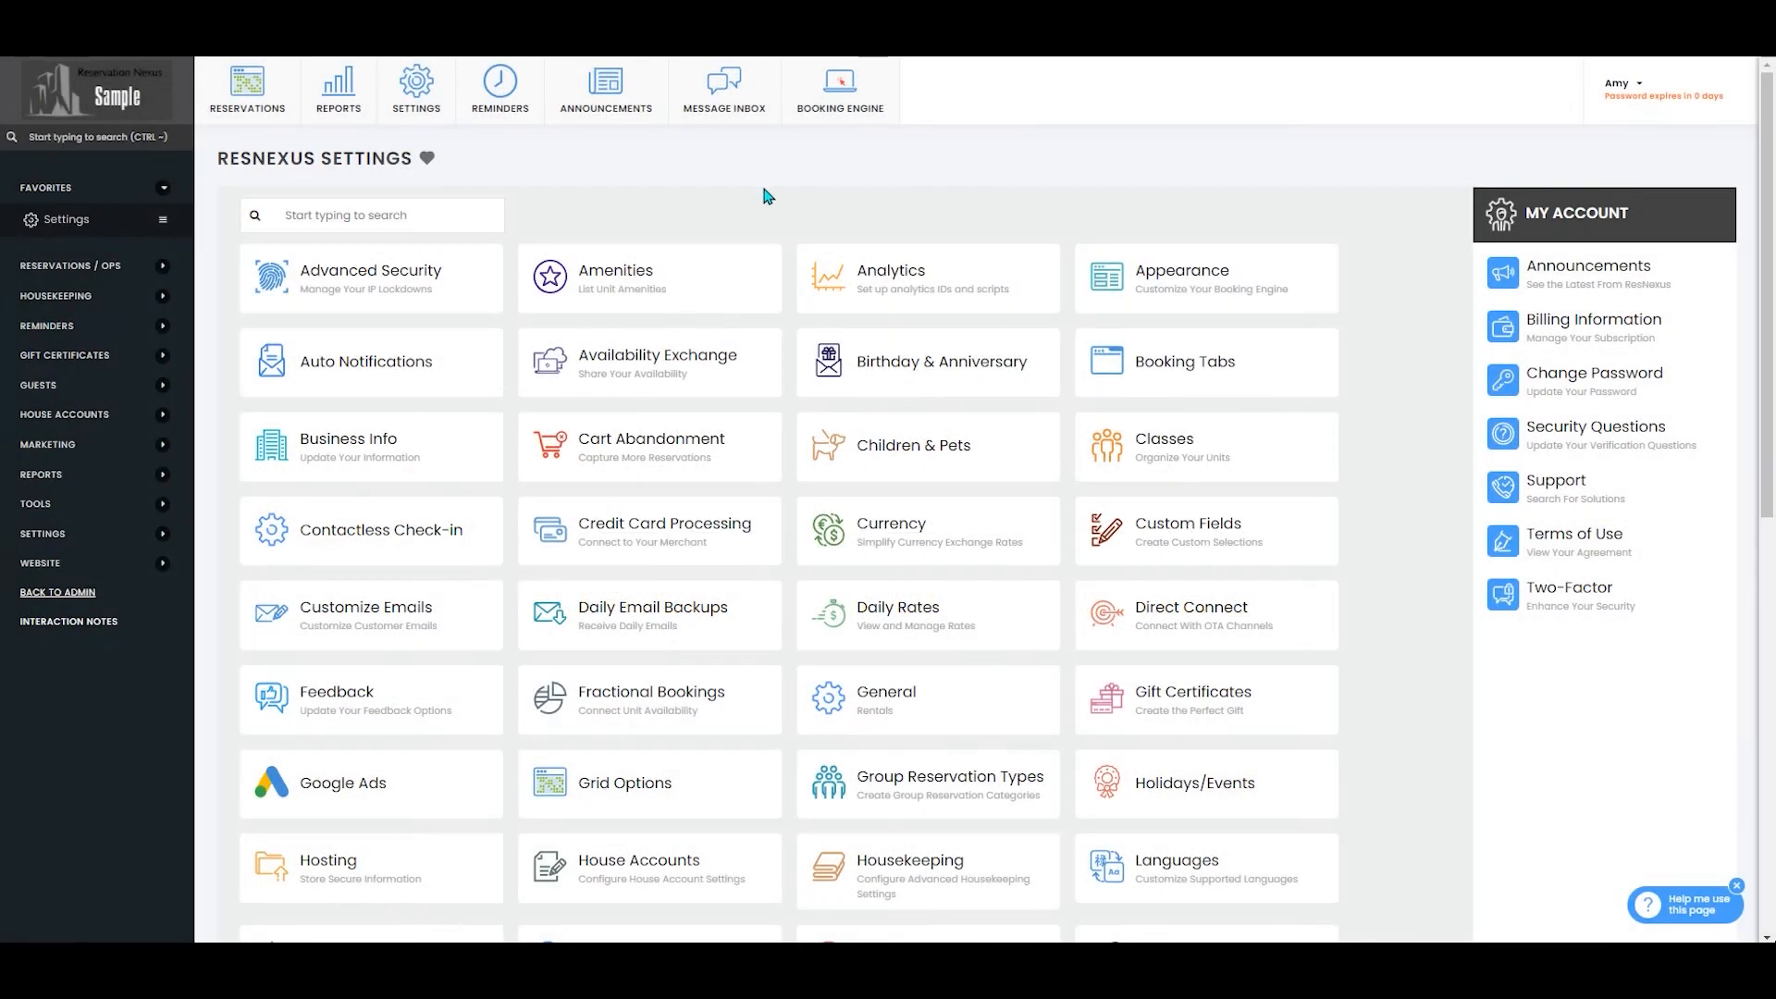
{"action": "mouse_move", "coordinate": [725, 203]}
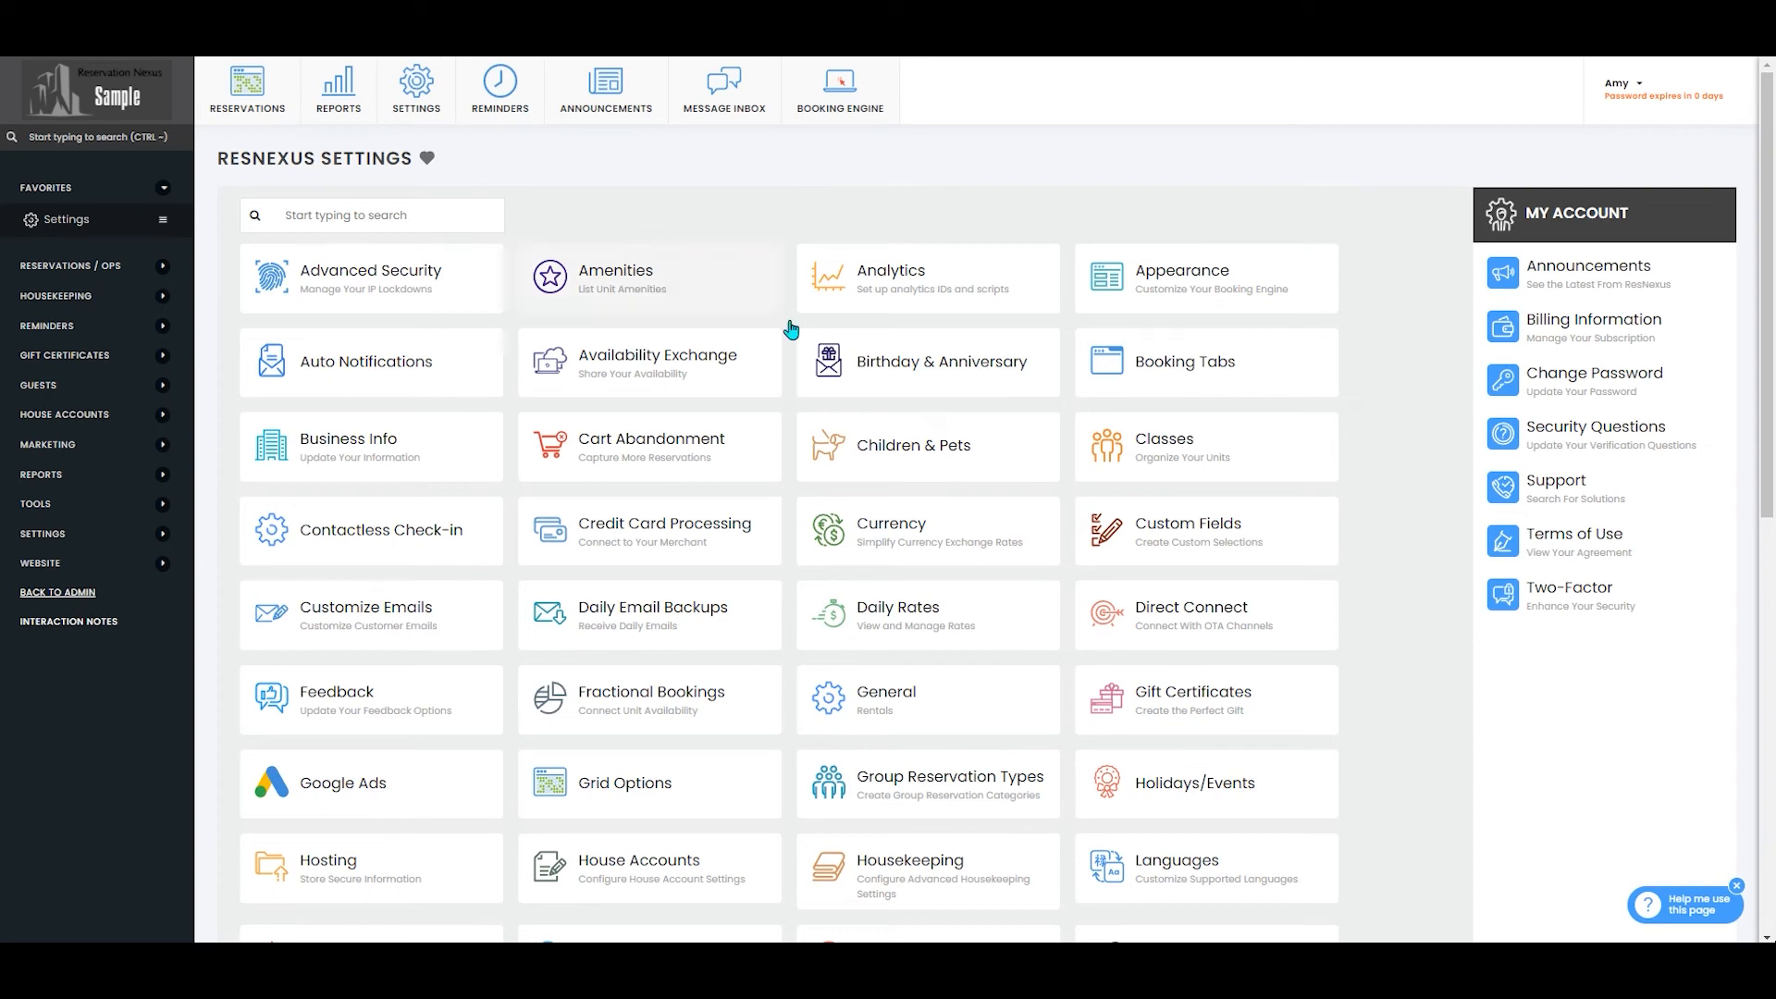
Search settings for 'unit' and open the Daily Rates of room 03) Romeo & juliet.
{"action": "left_click", "coordinate": [385, 216]}
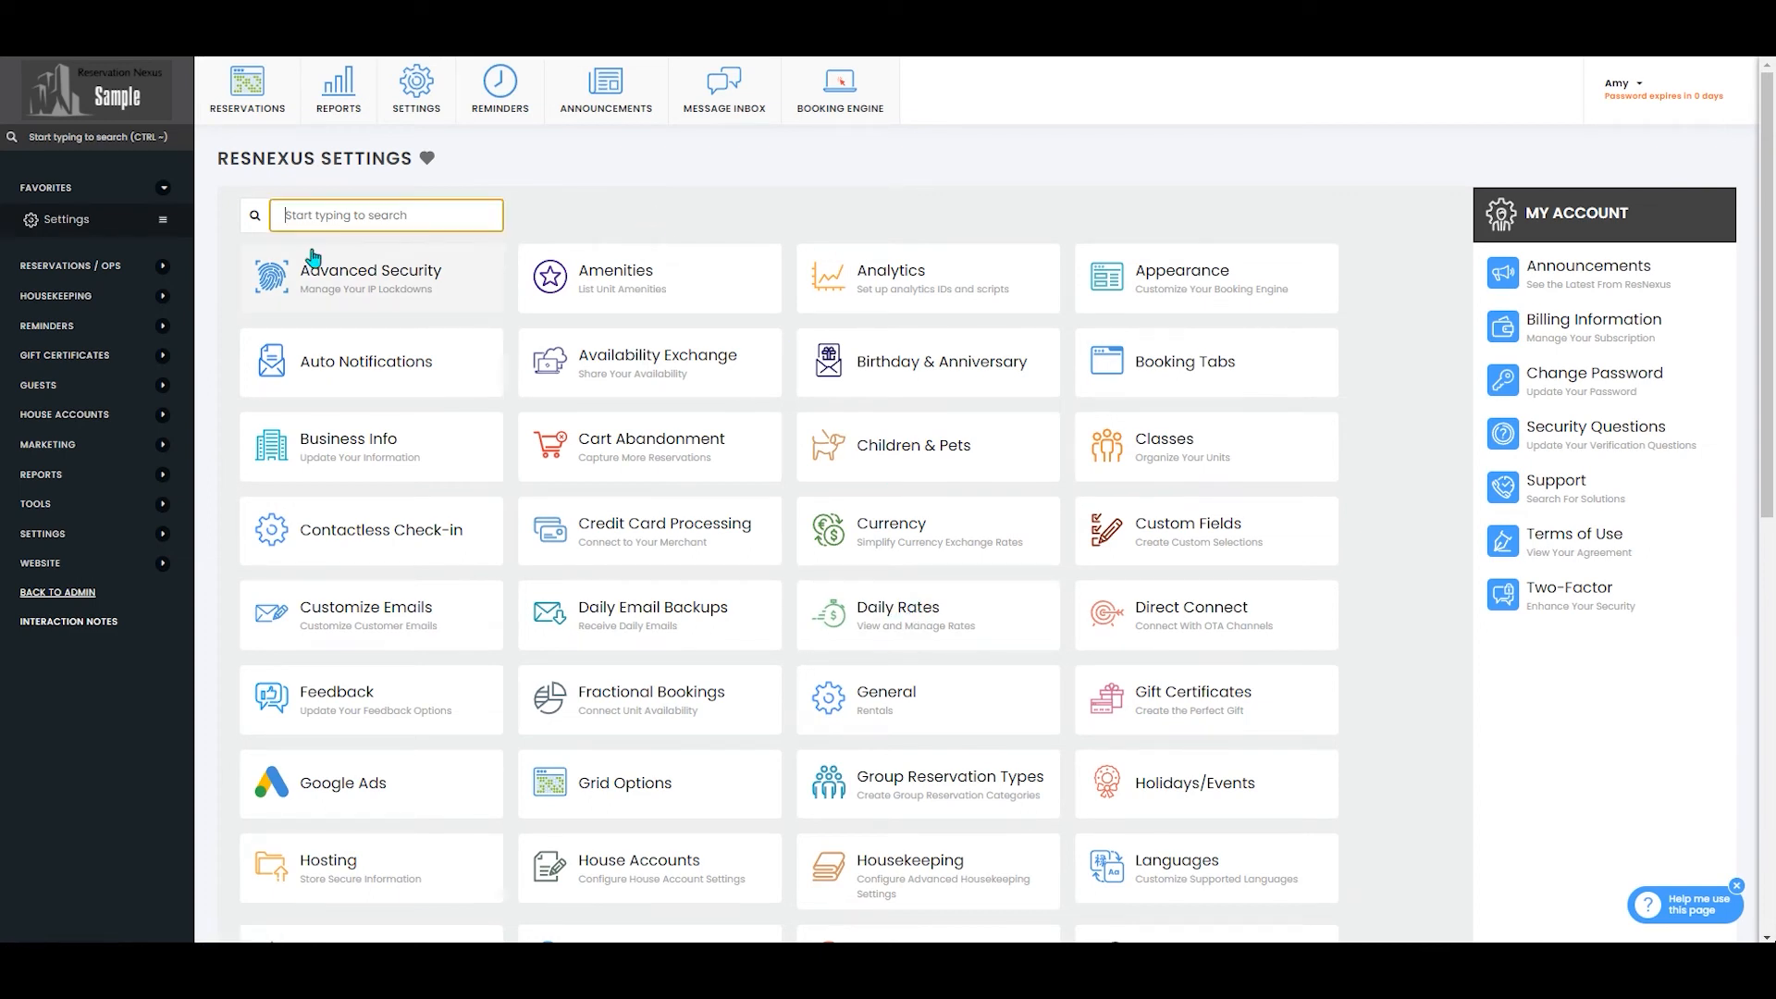
{"action": "type", "text": "unit"}
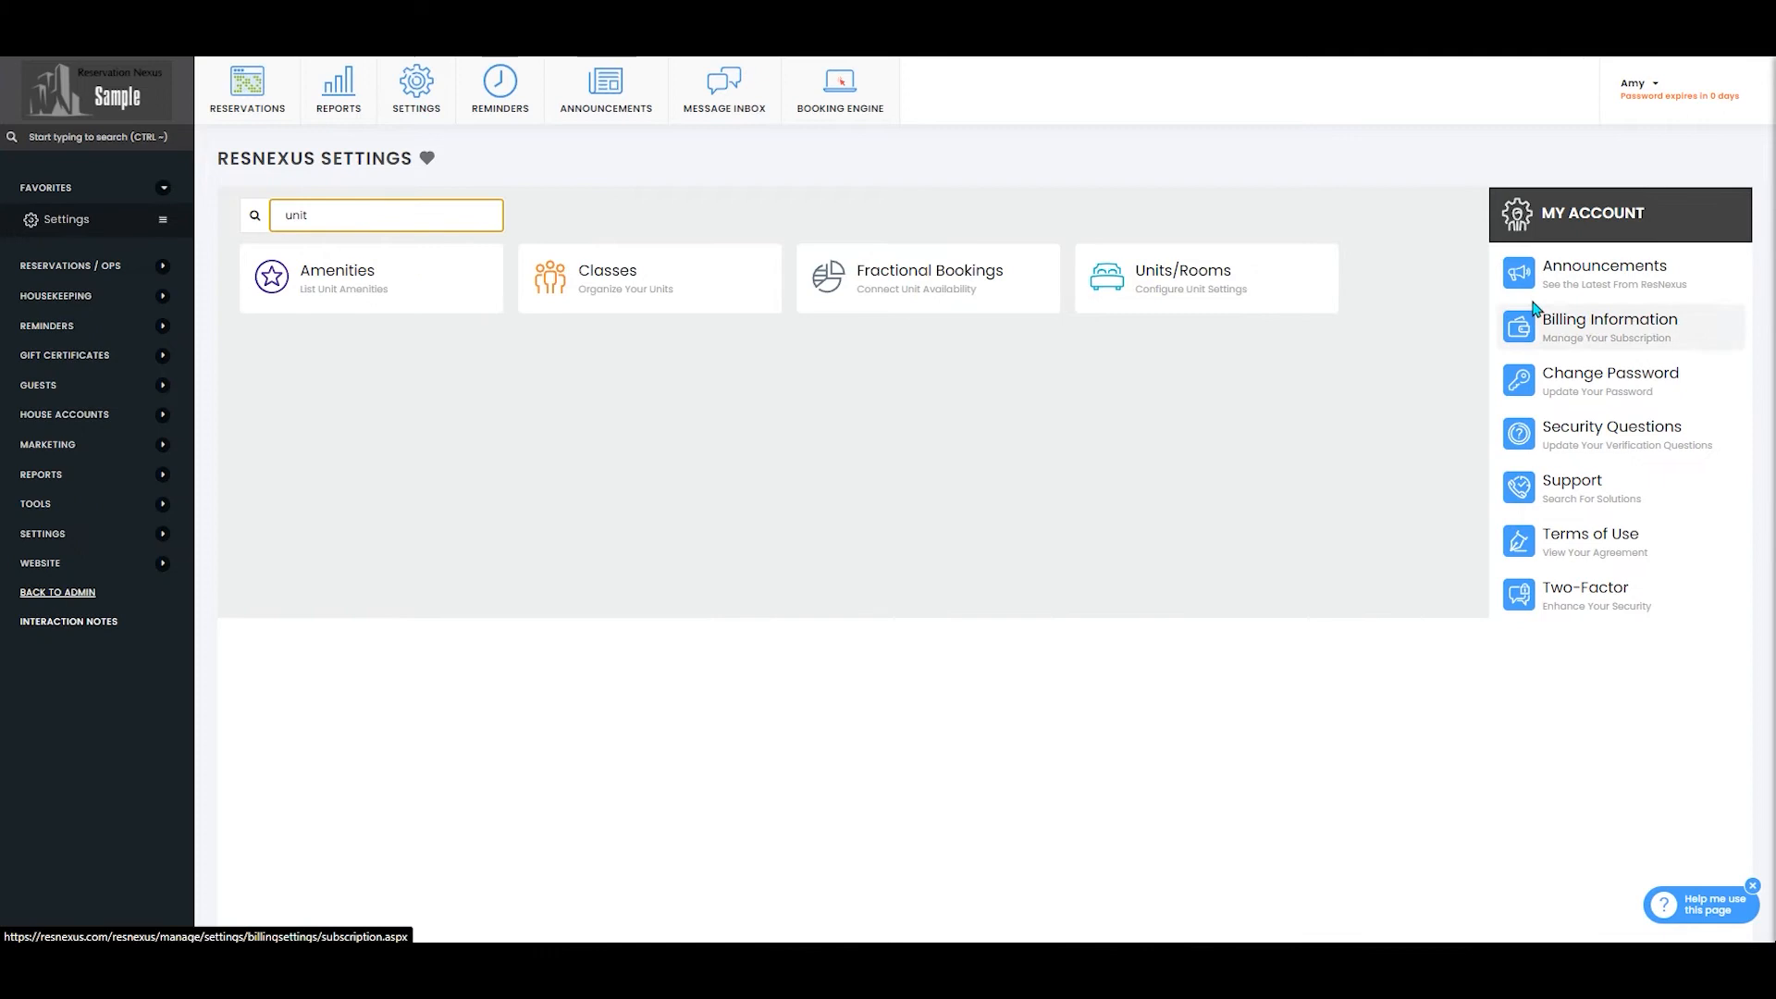
{"action": "left_click", "coordinate": [1180, 278]}
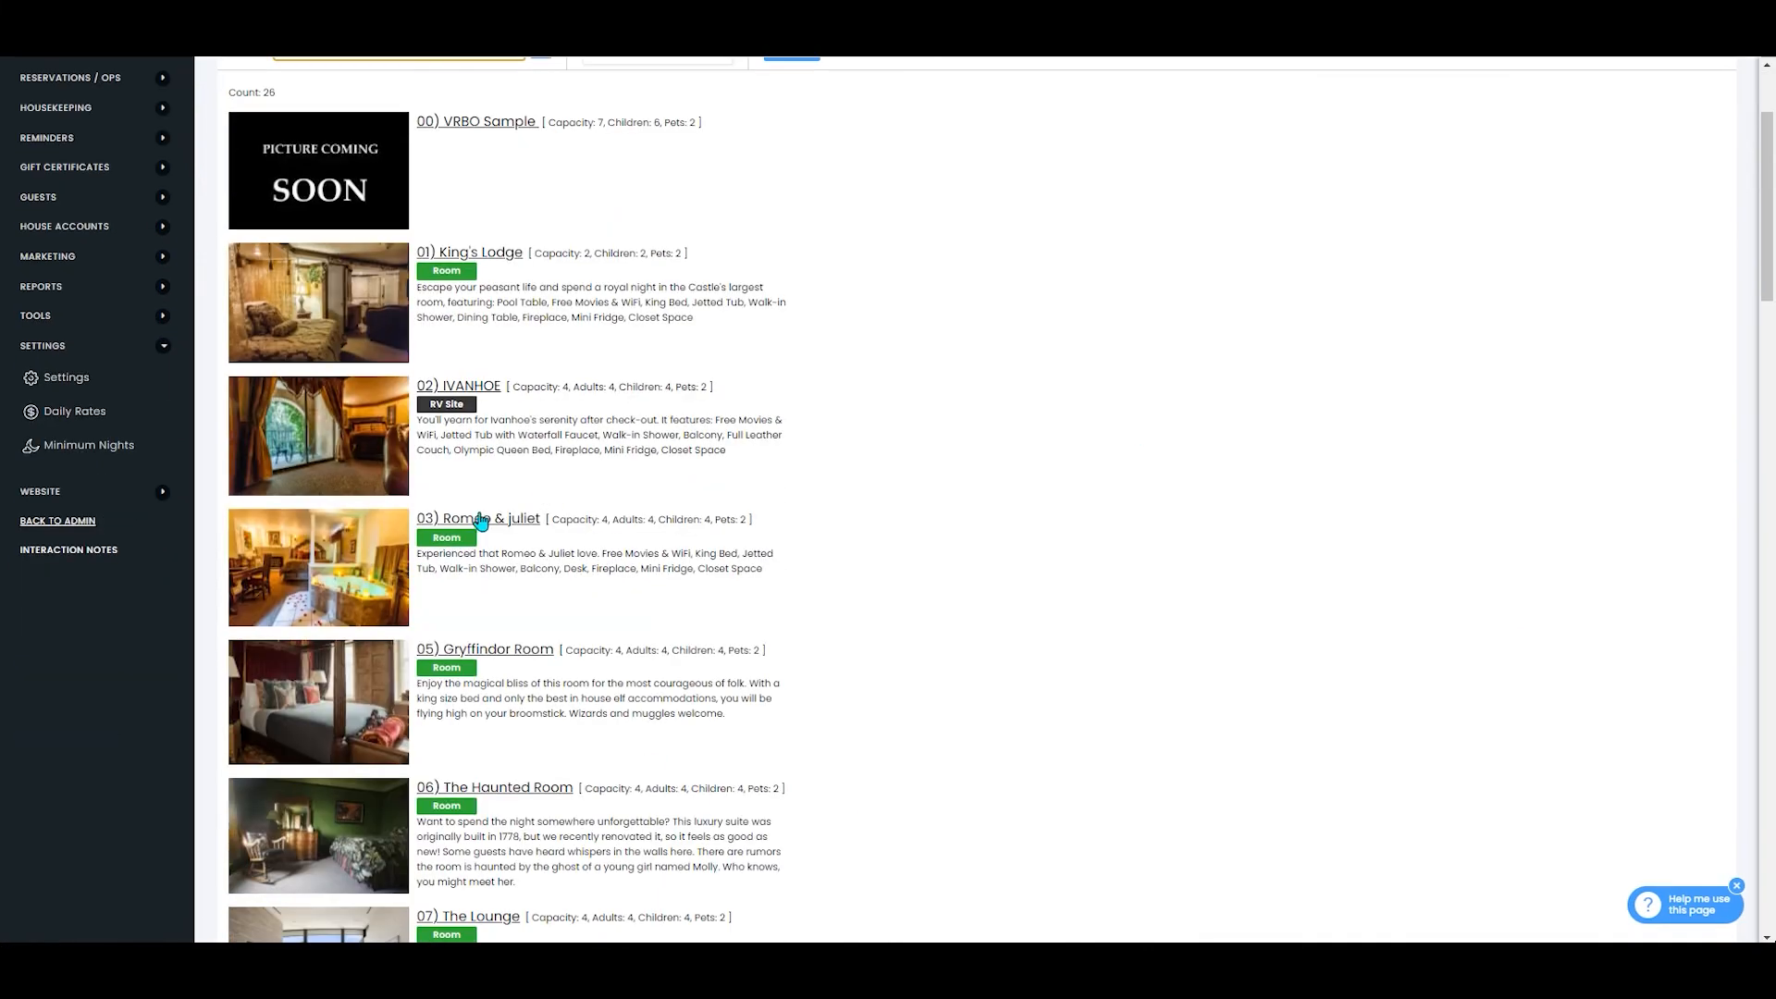
{"action": "left_click", "coordinate": [478, 519]}
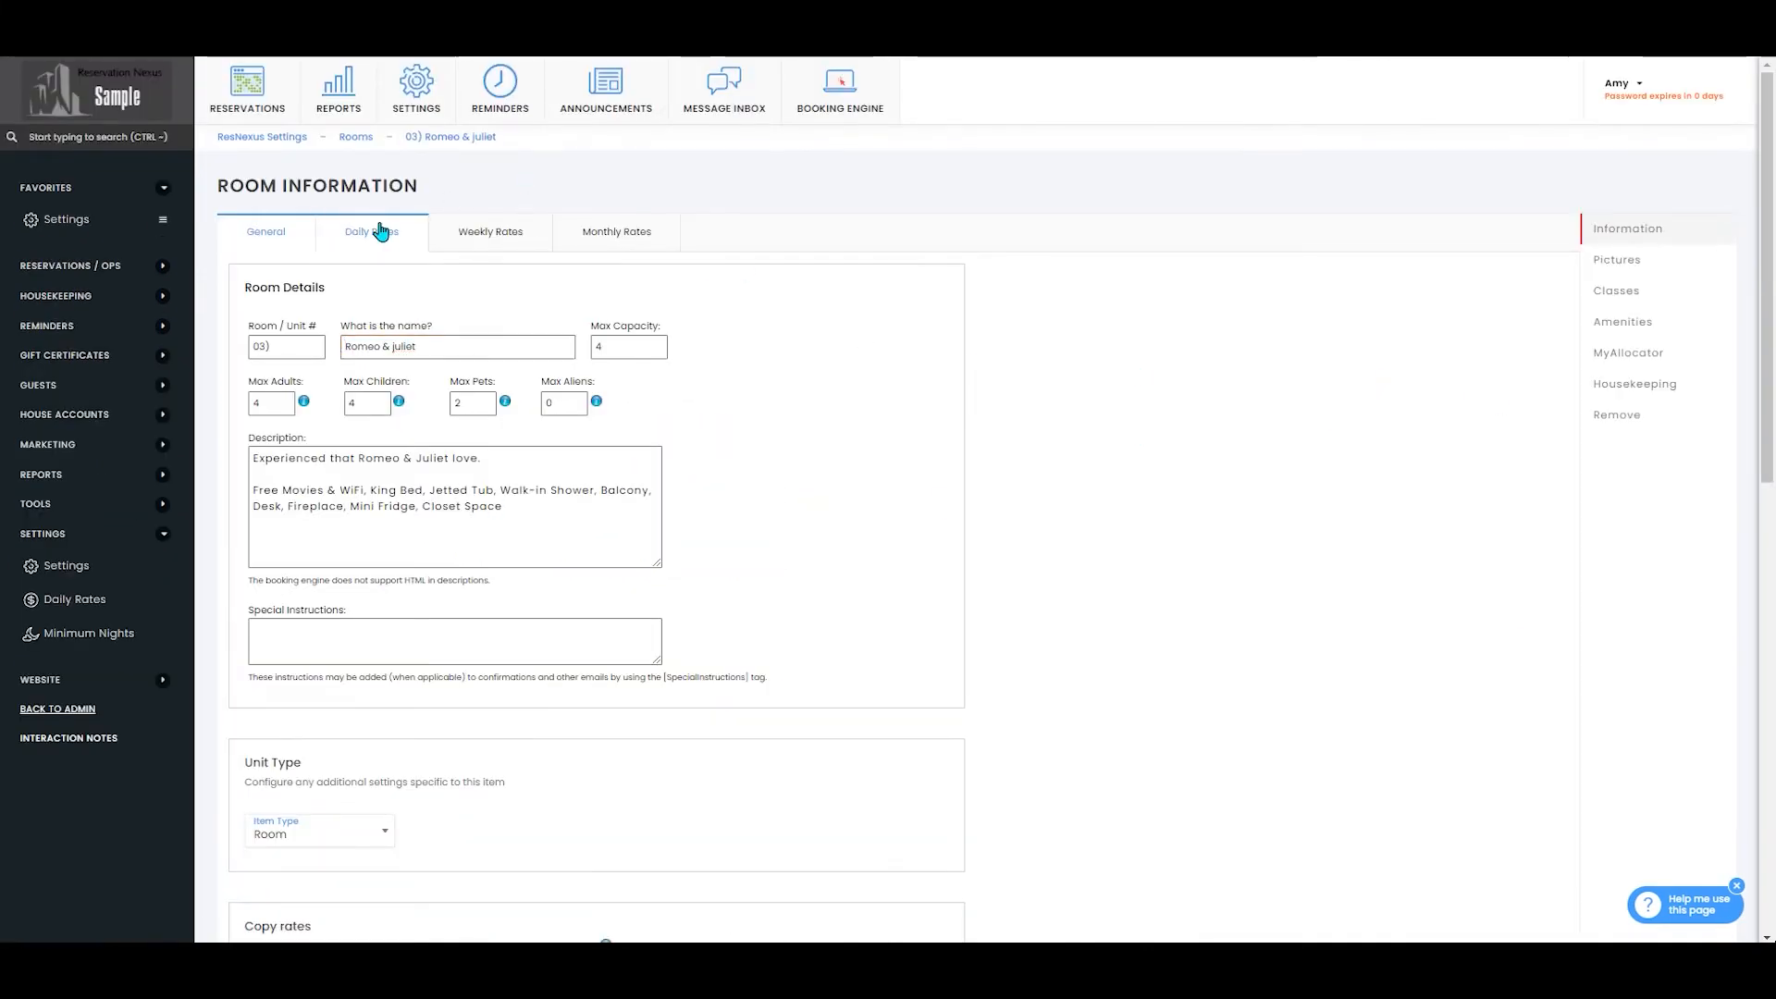
{"action": "left_click", "coordinate": [372, 231]}
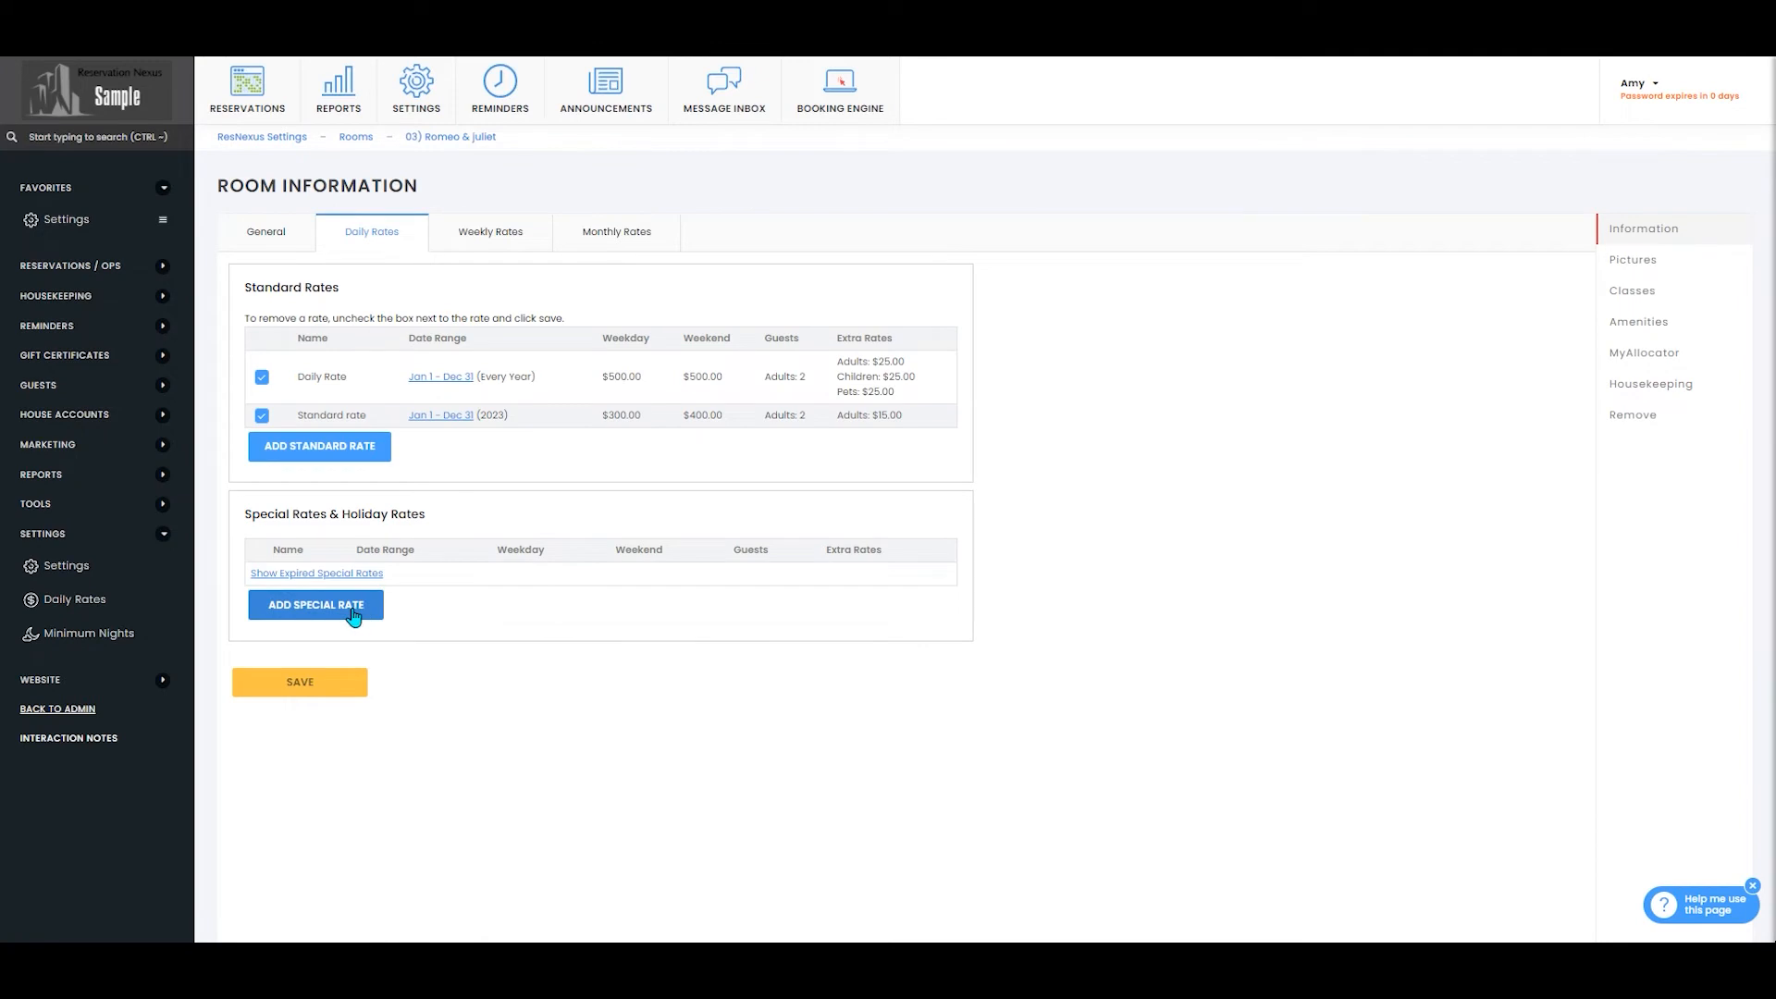
Save a Thanksgiving special rate for Nov 22–30, 2021 with $10 extras, then open advanced daily rates.
{"action": "left_click", "coordinate": [315, 604]}
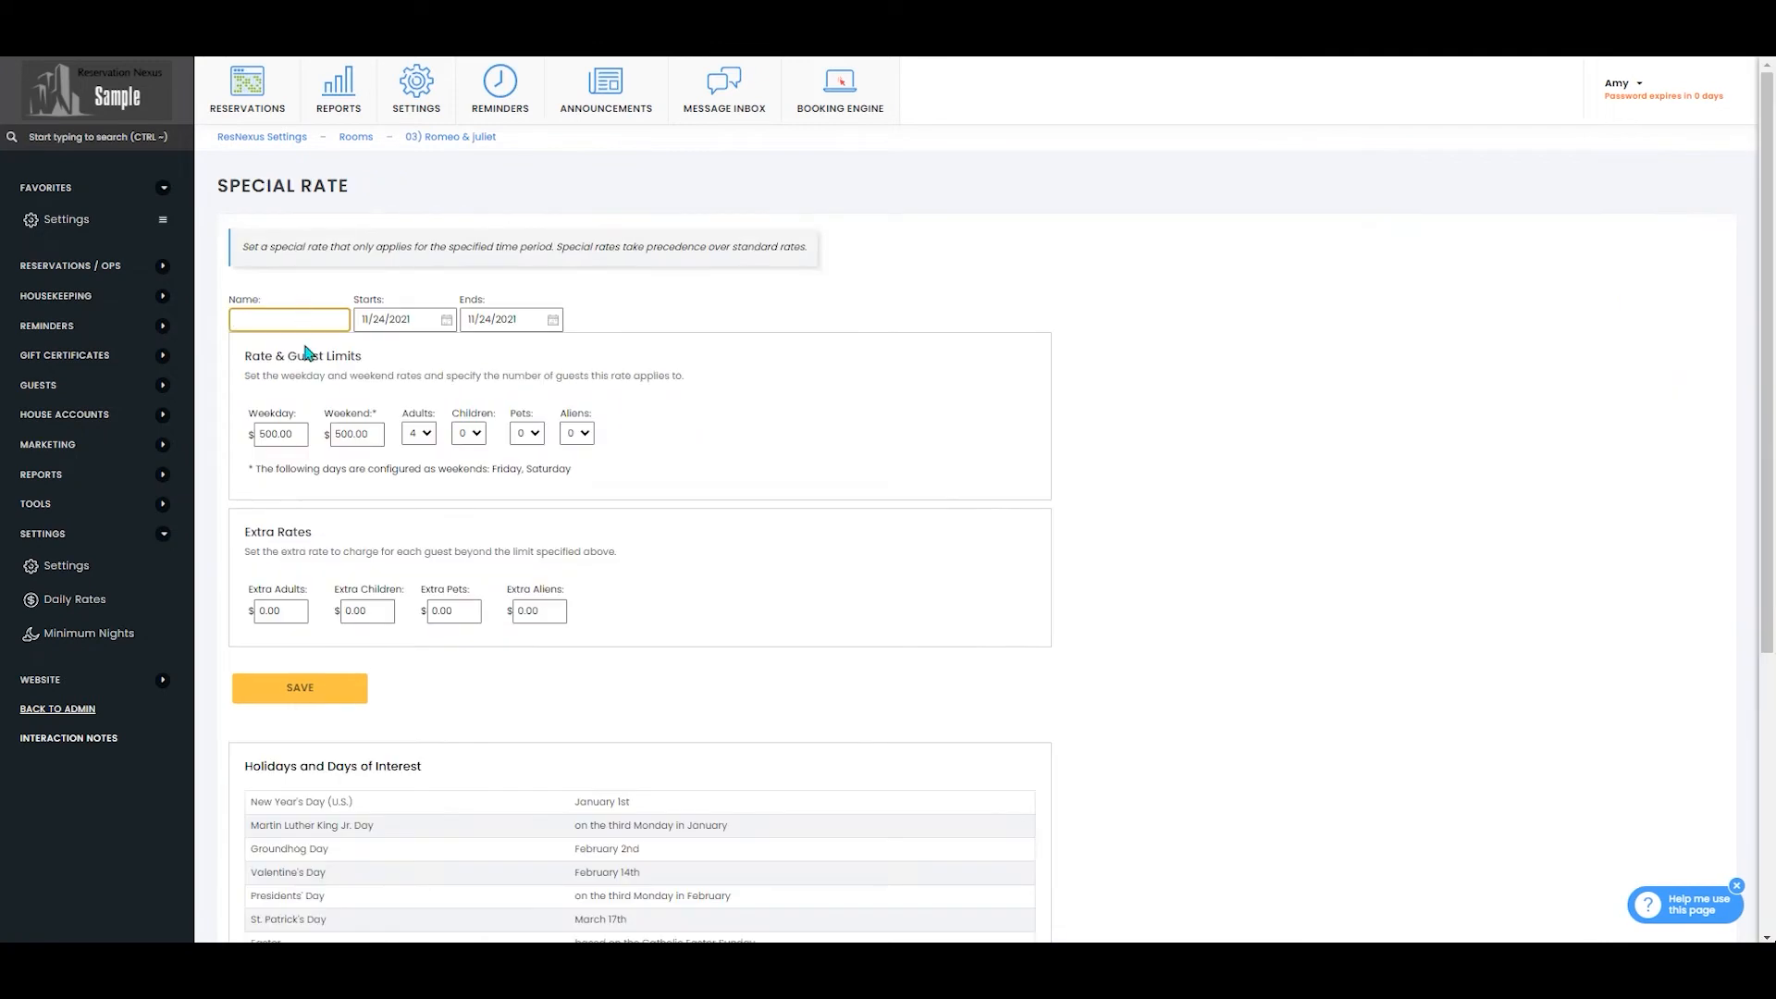
{"action": "type", "text": "Than"}
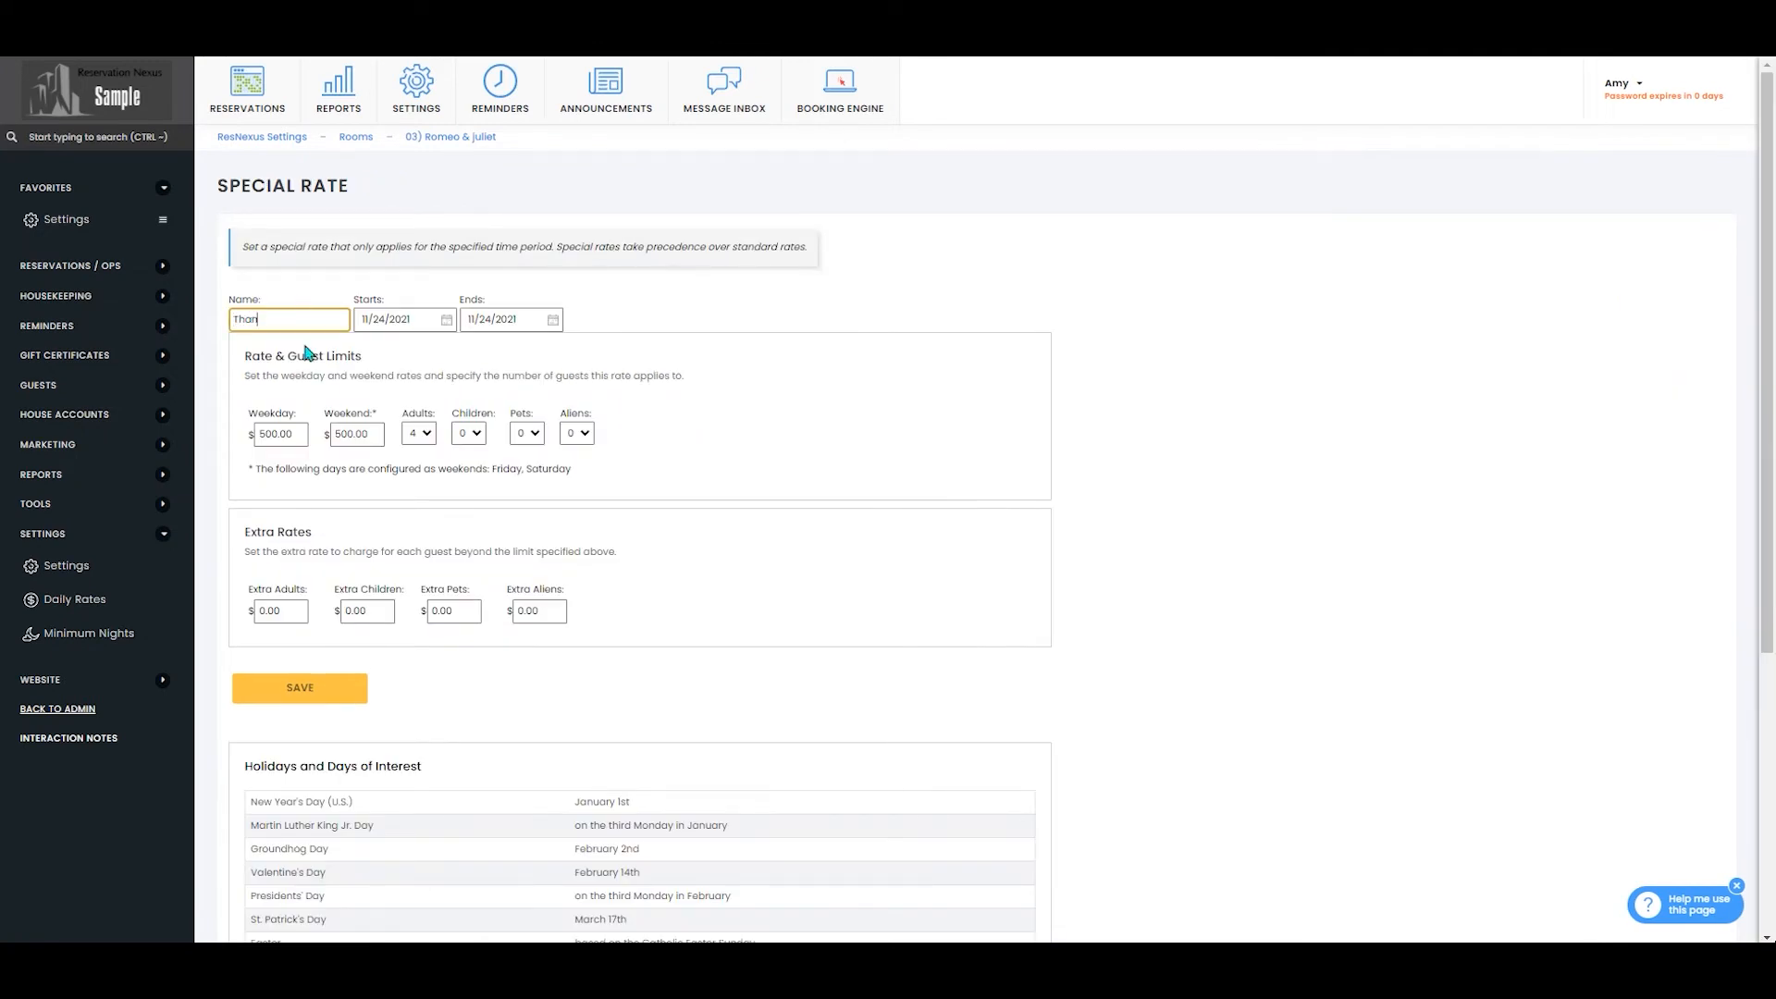
{"action": "type", "text": "11/22/2021"}
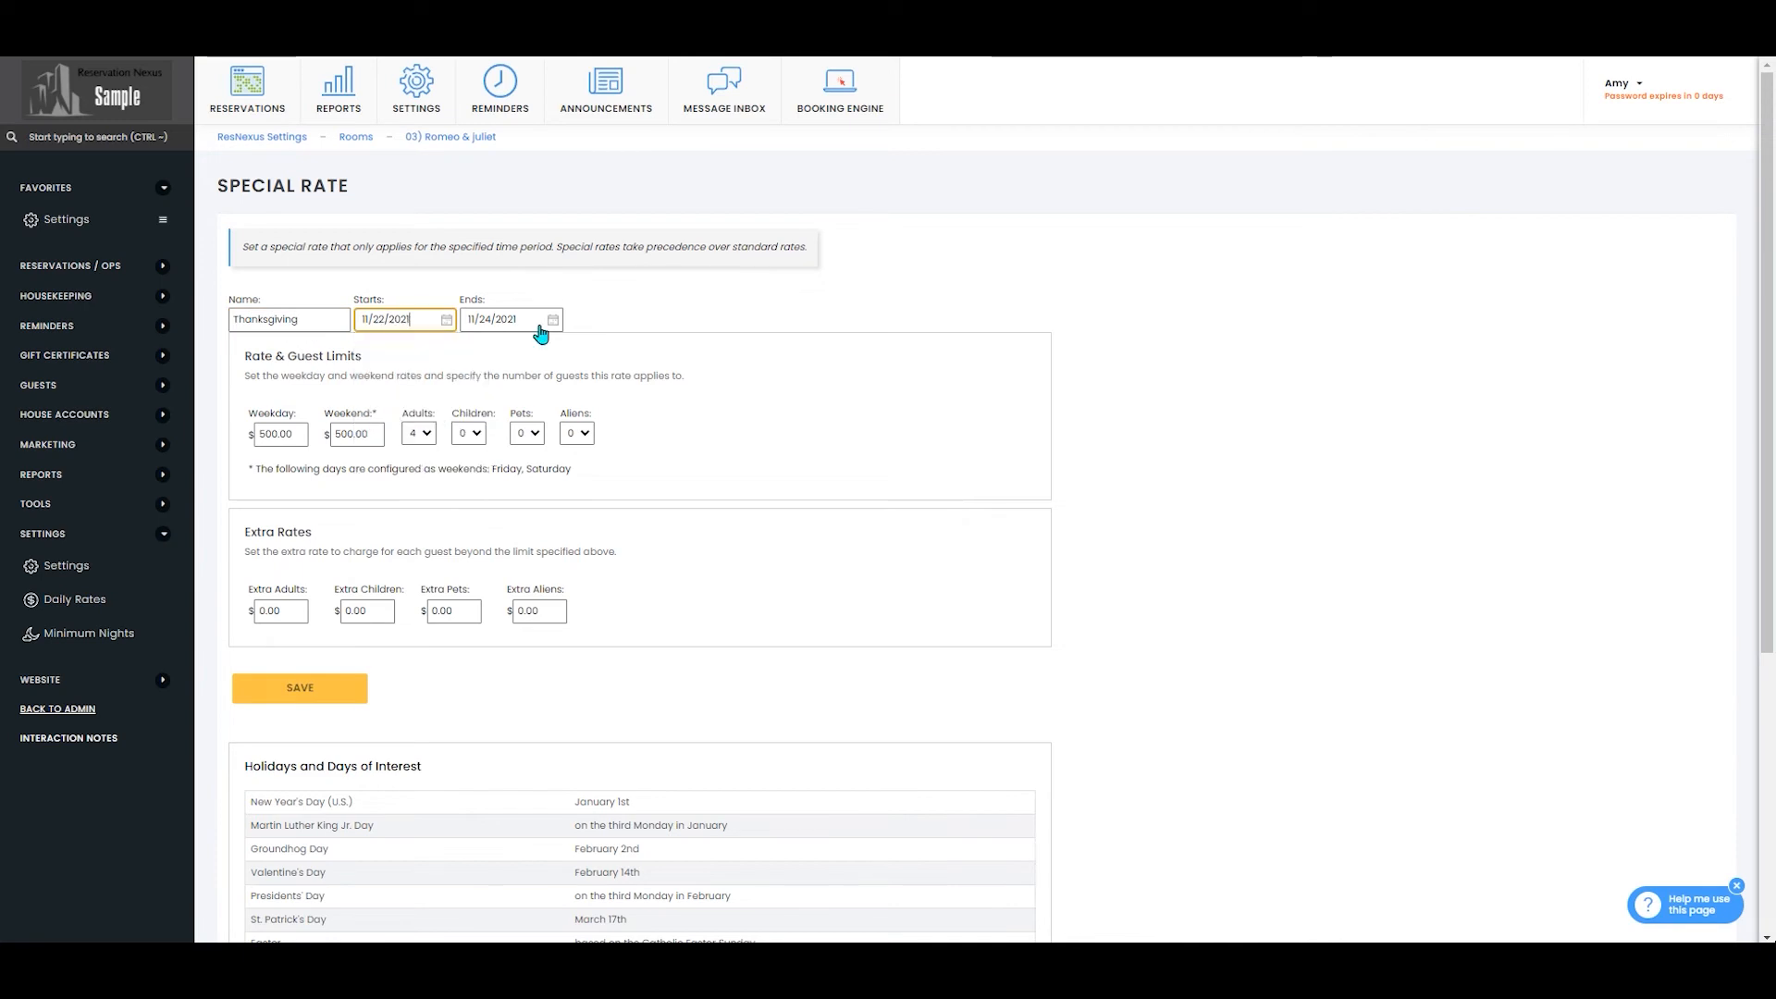
{"action": "type", "text": "11/30/2021"}
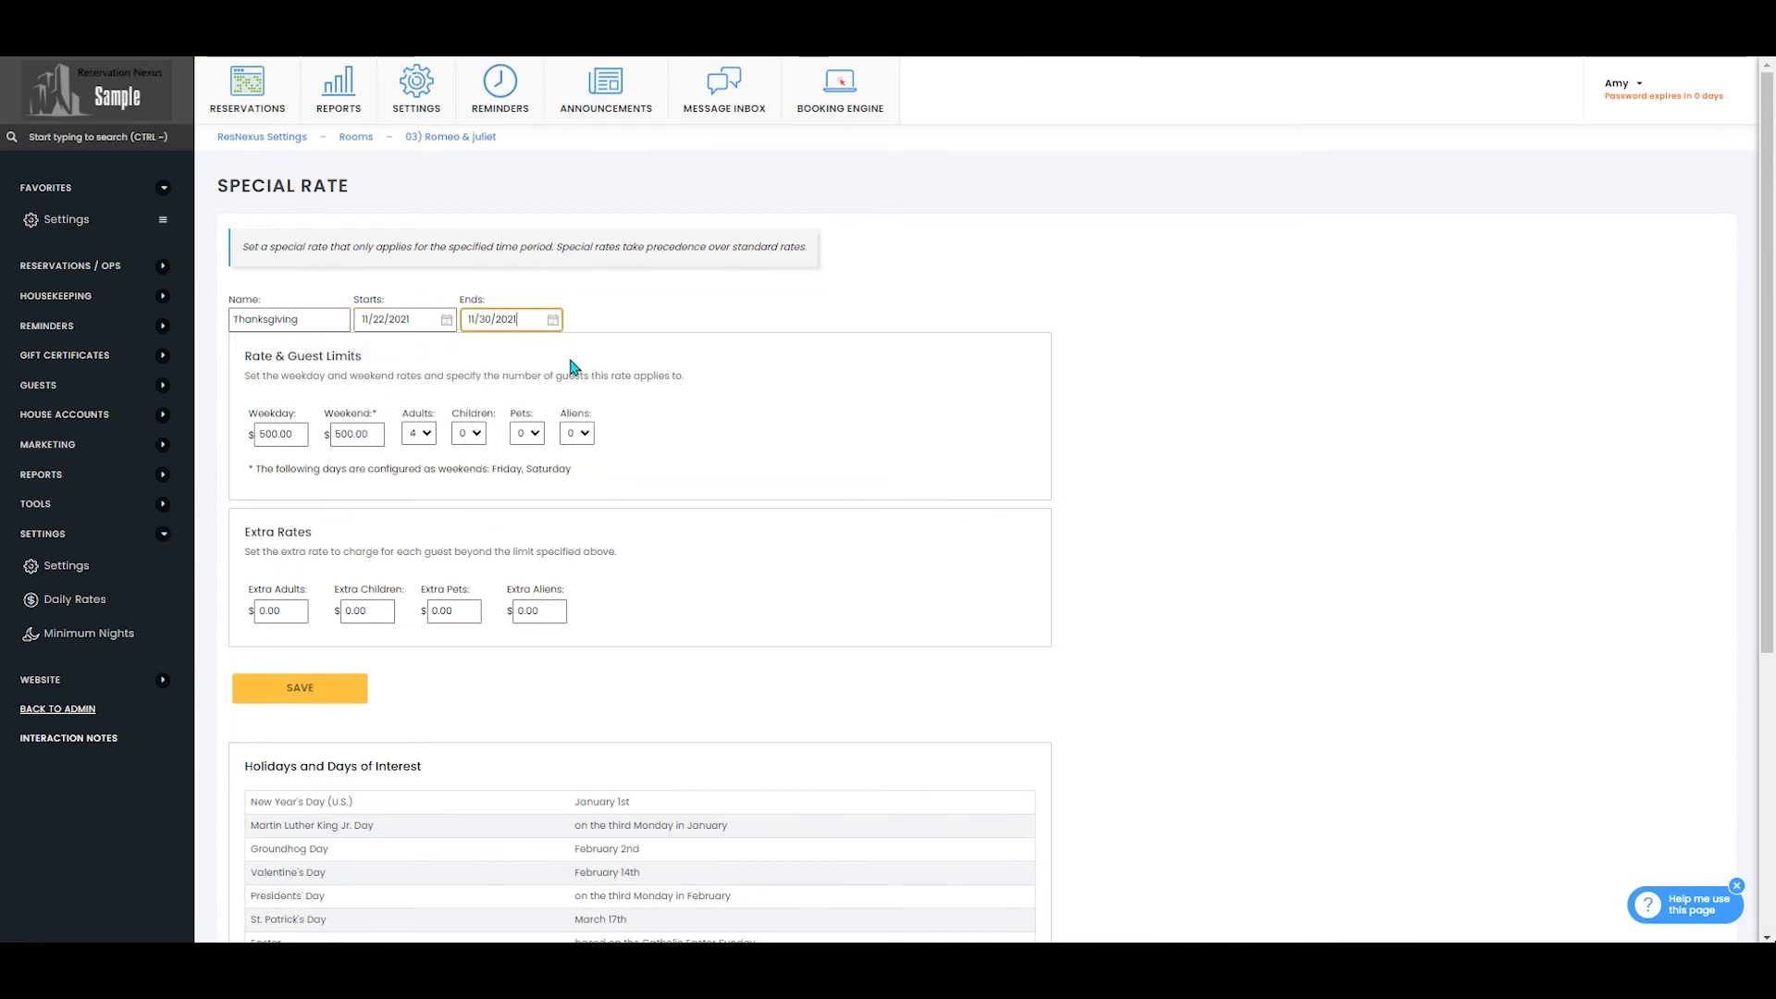
{"action": "mouse_move", "coordinate": [631, 344]}
{"action": "type", "text": "400"}
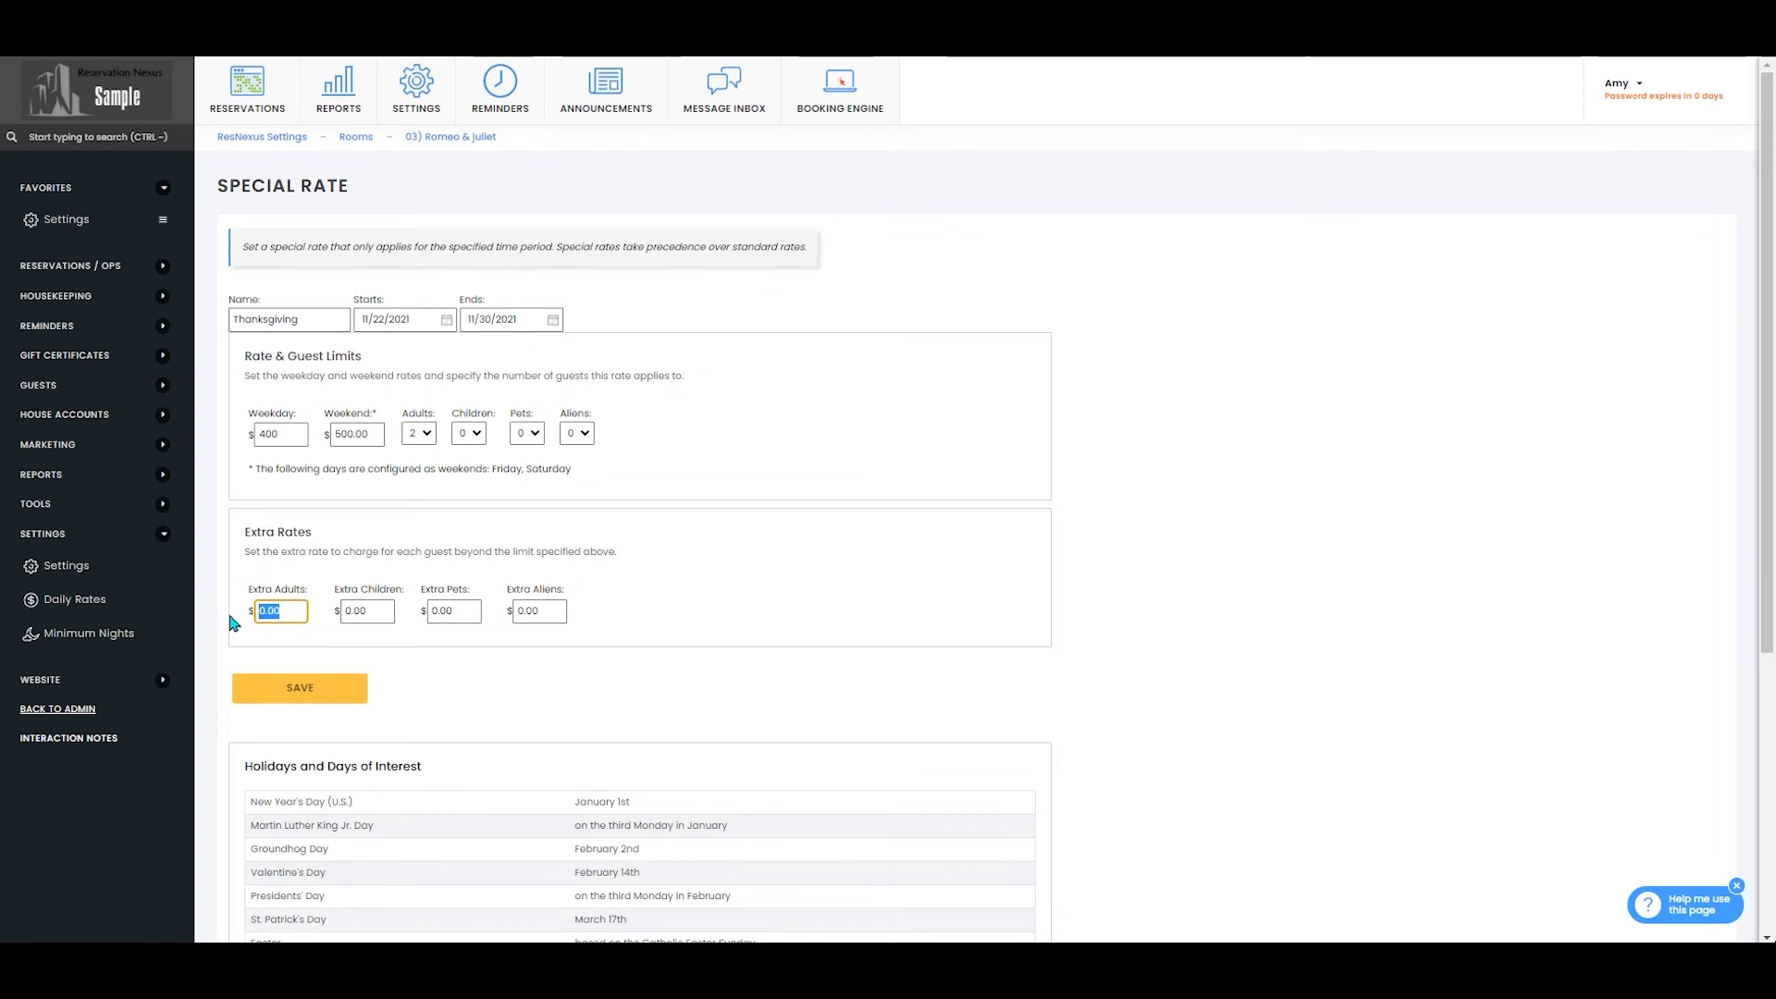
{"action": "type", "text": "10"}
{"action": "left_click", "coordinate": [453, 610]}
{"action": "type", "text": "75"}
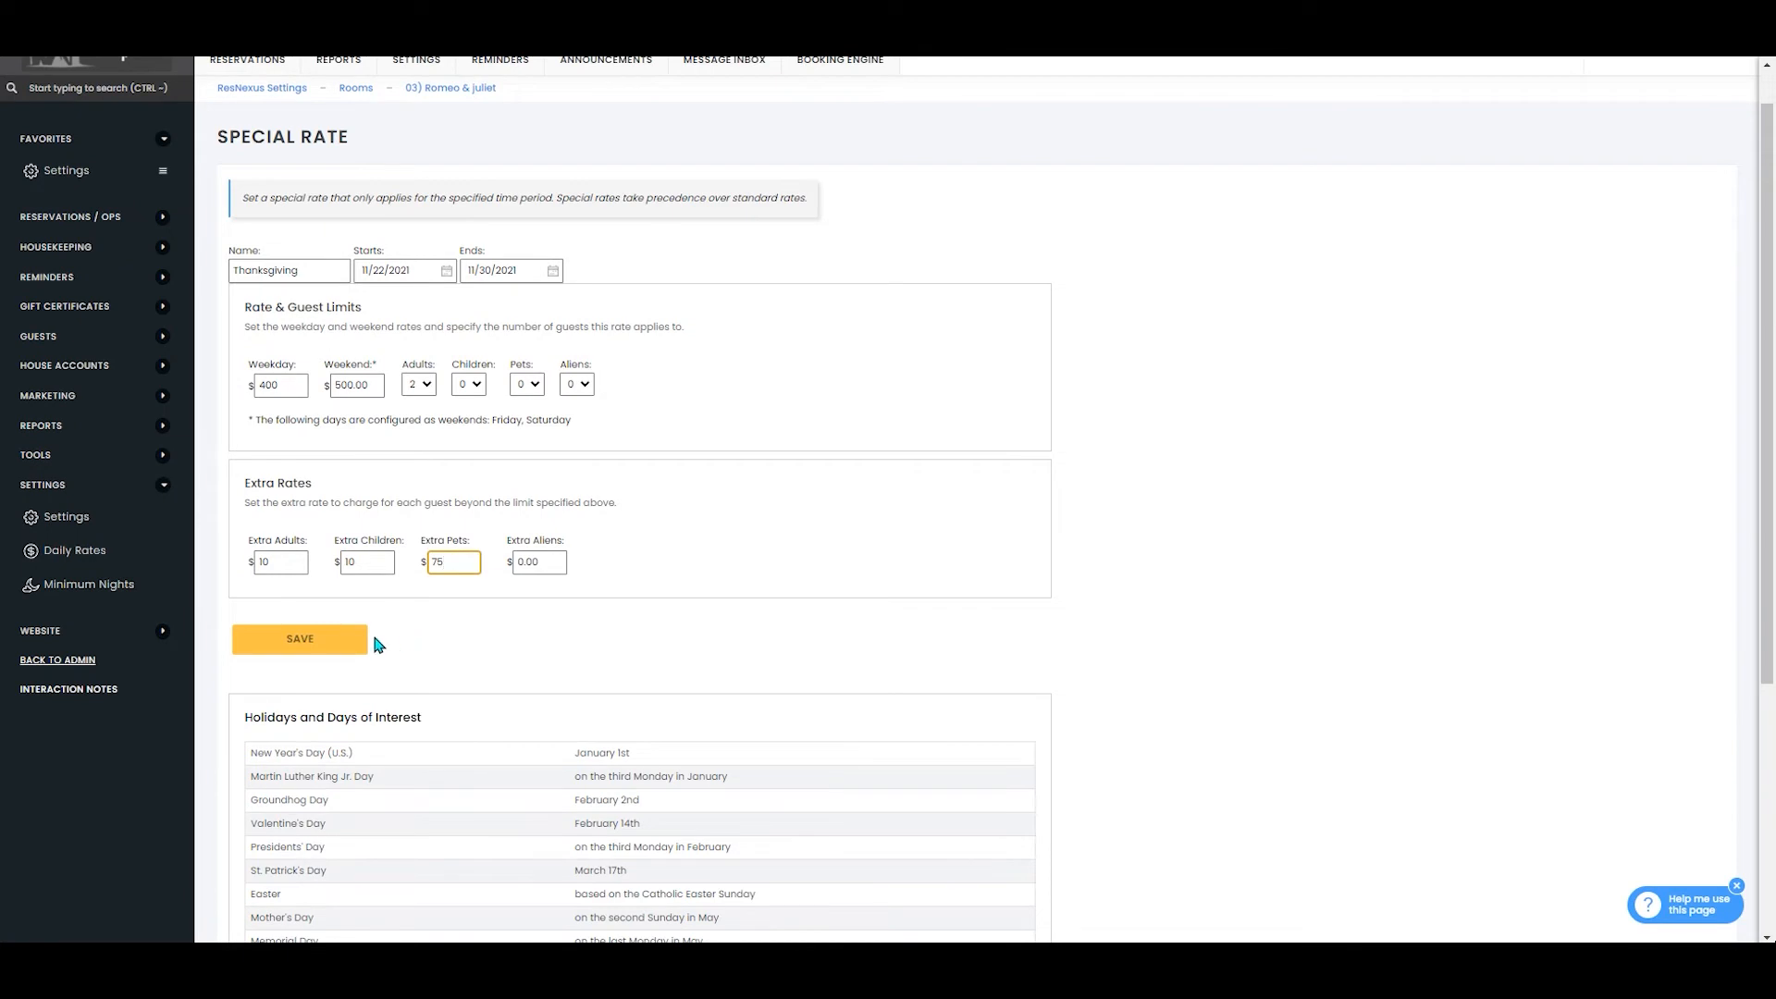
{"action": "left_click", "coordinate": [299, 637]}
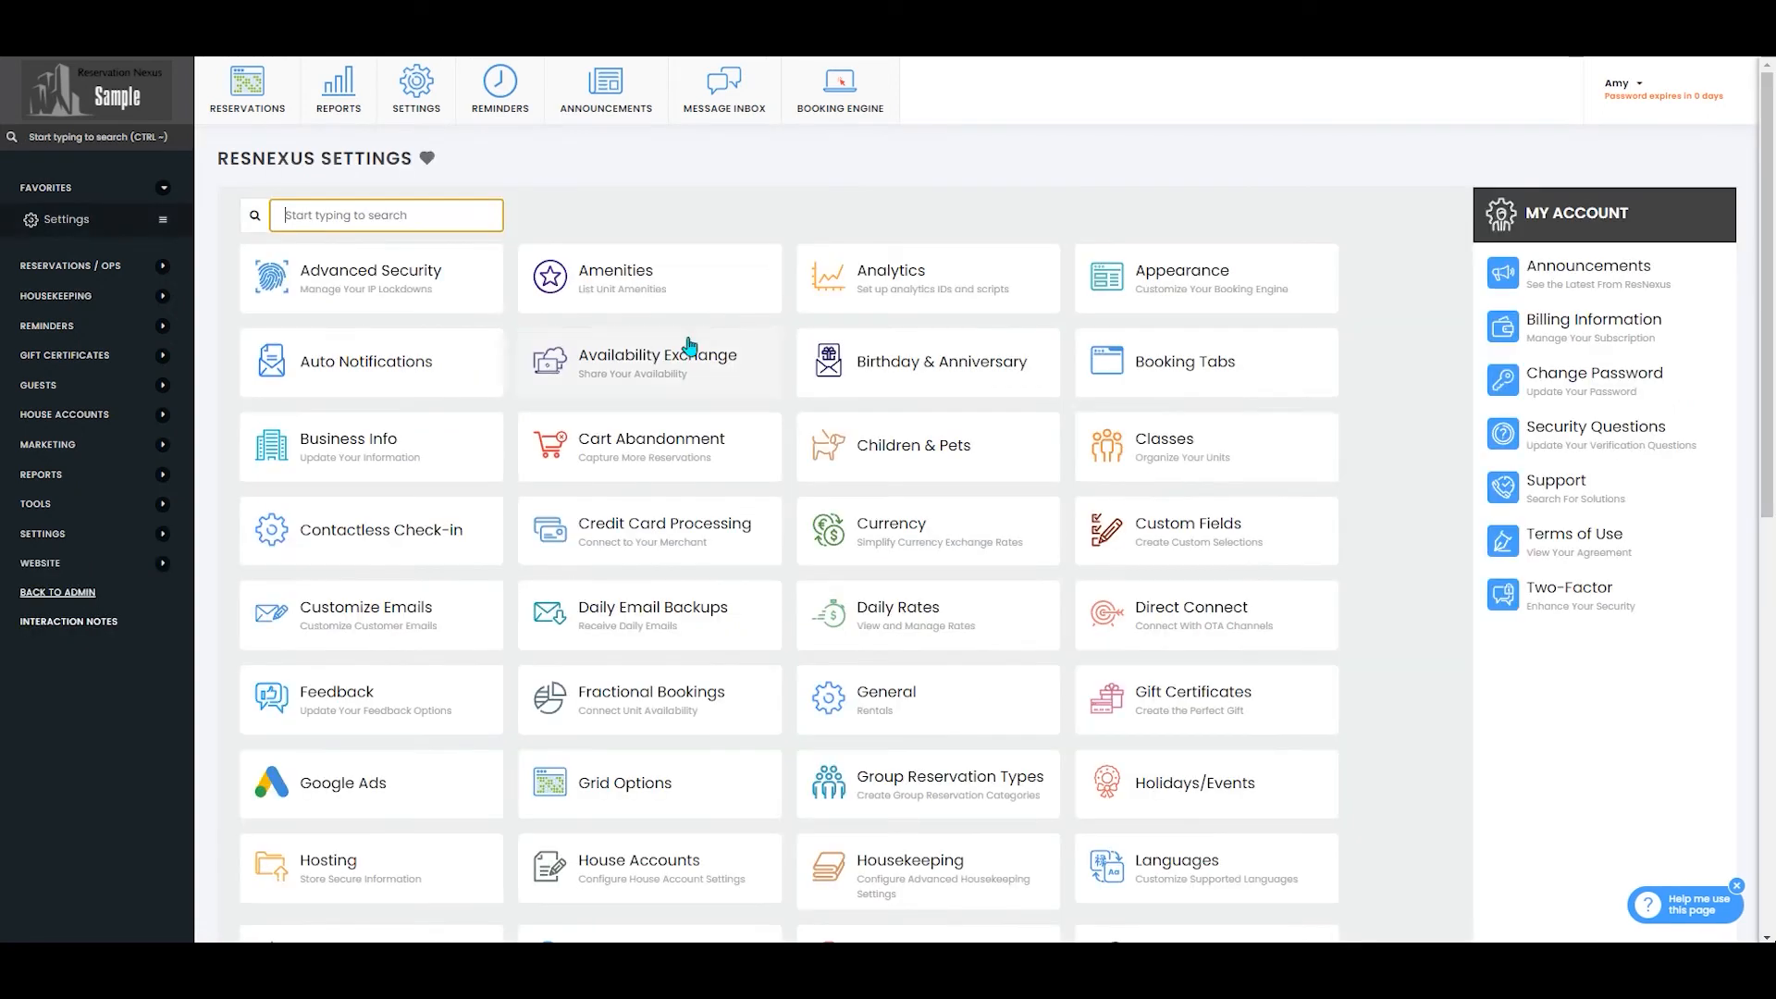
{"action": "mouse_move", "coordinate": [1025, 660]}
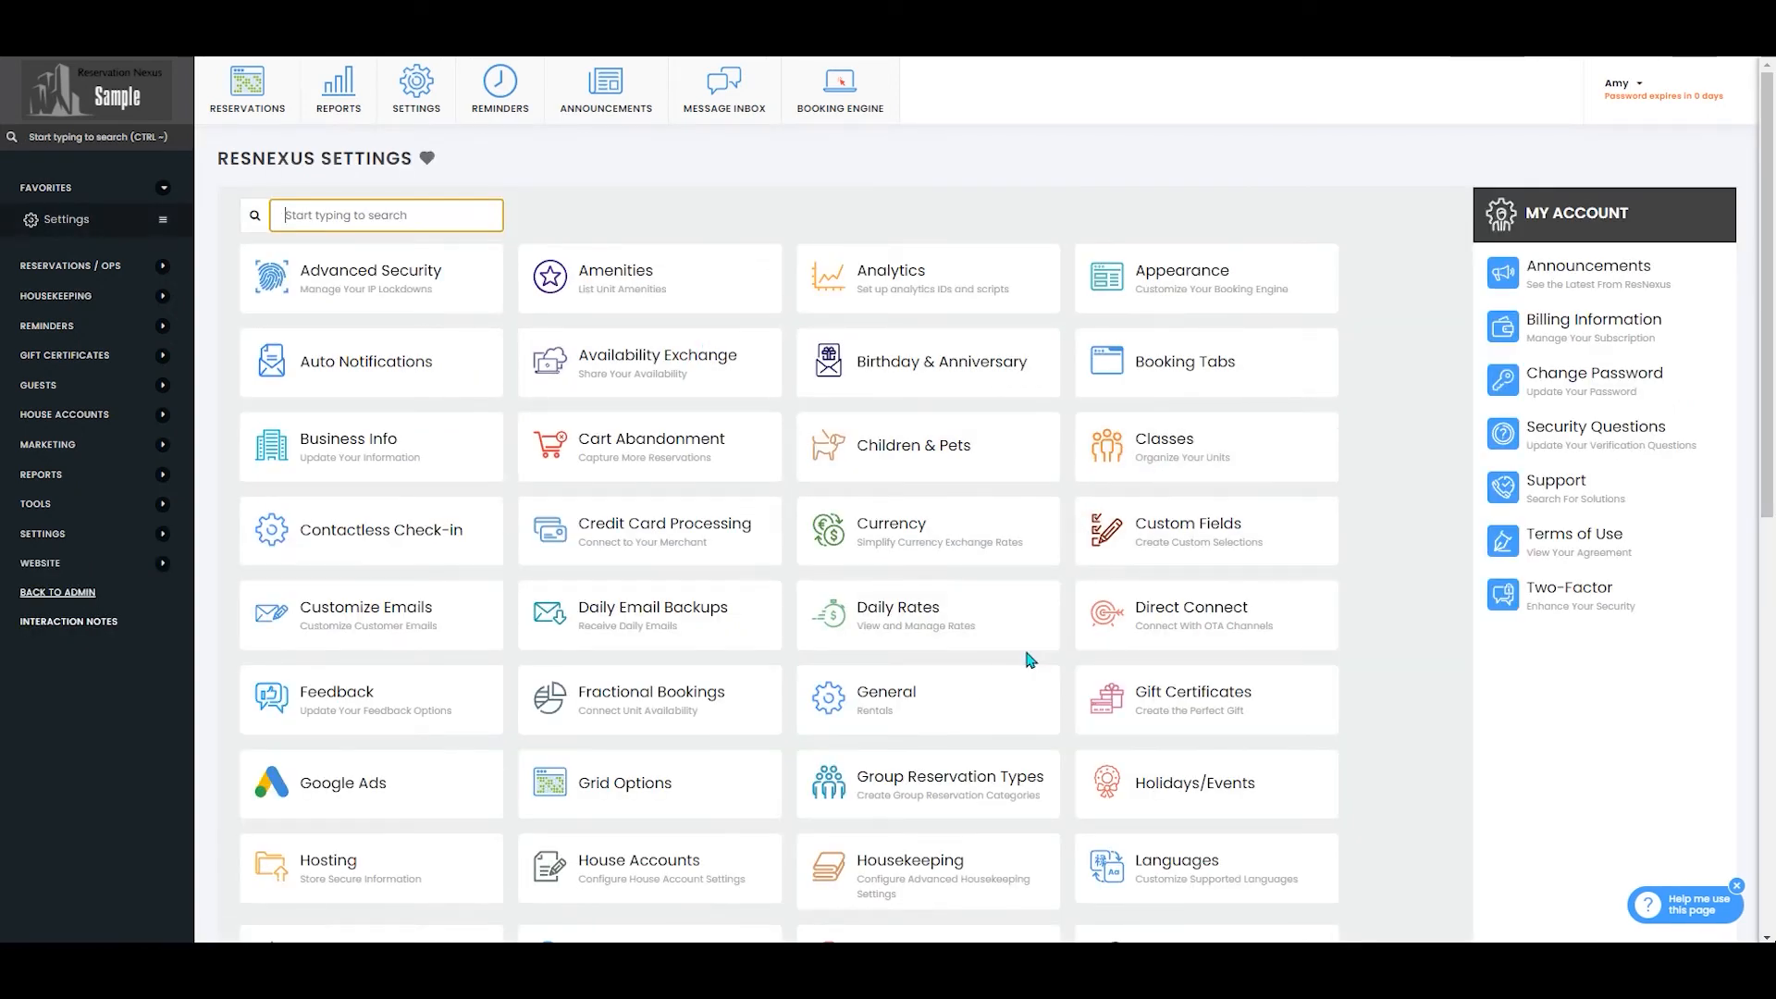
{"action": "left_click", "coordinate": [897, 614]}
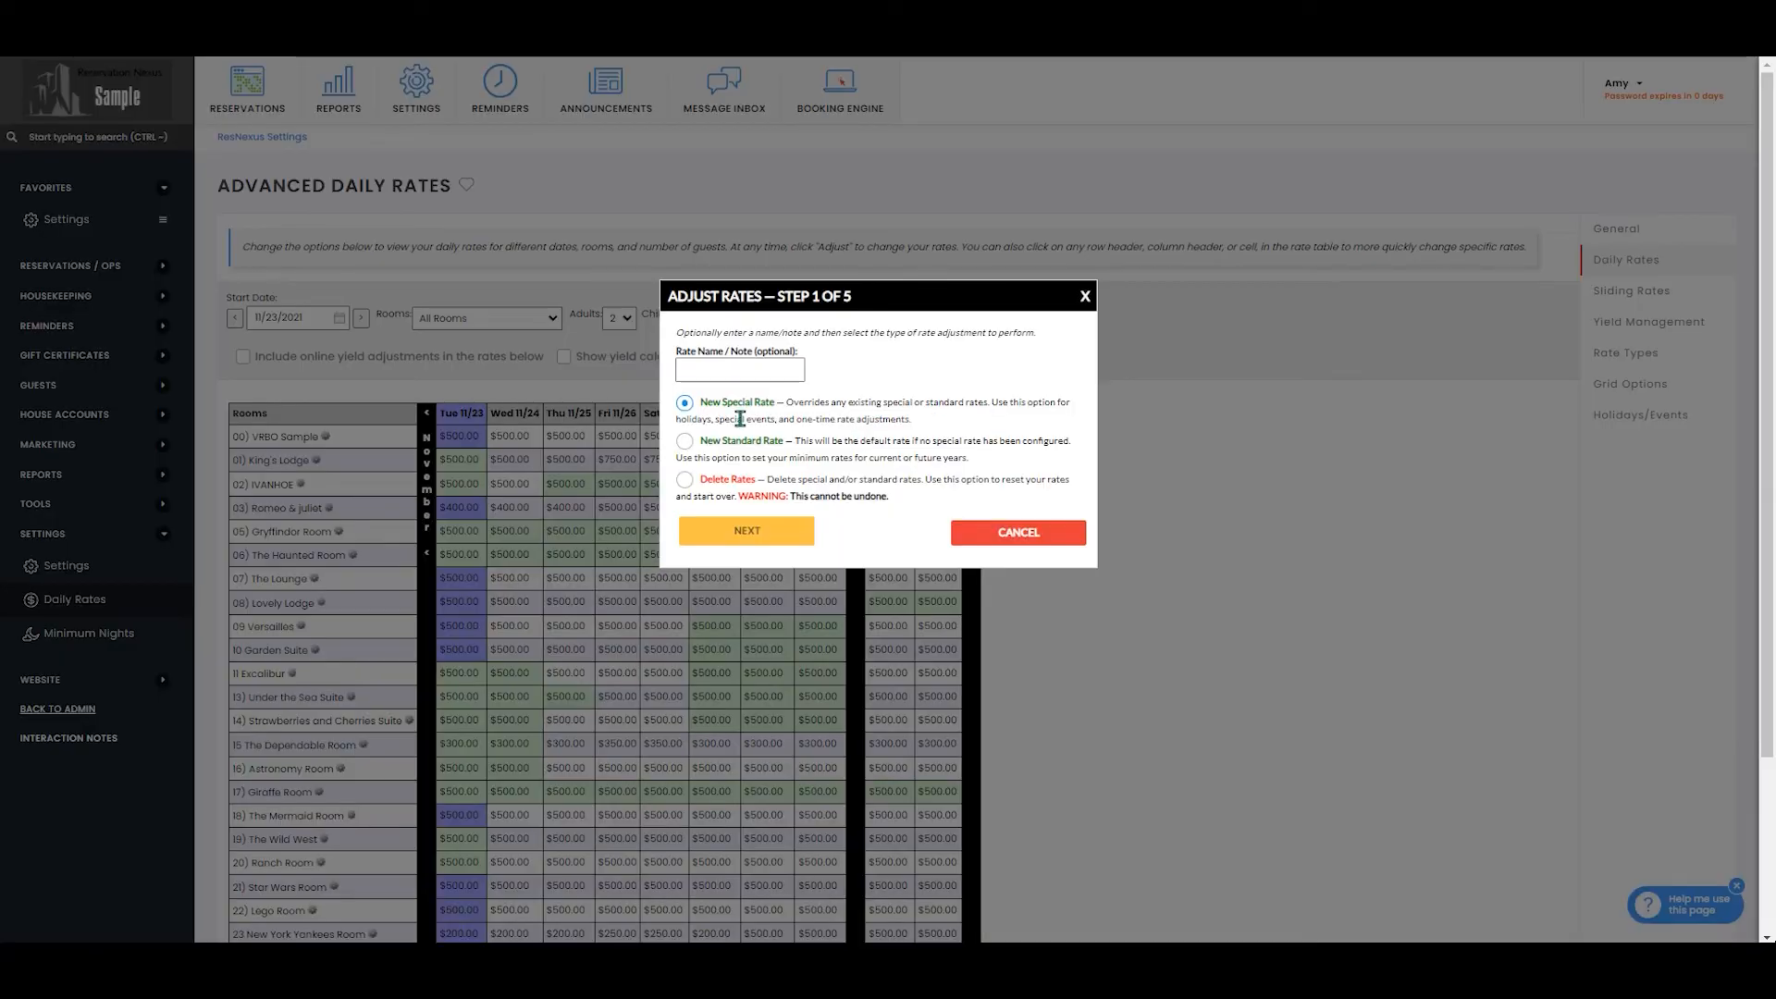
Name the adjustment 'Thanksgiving' and set its dates to 11/22/2021 through 11/29/2021.
{"action": "type", "text": "Thanksgiving"}
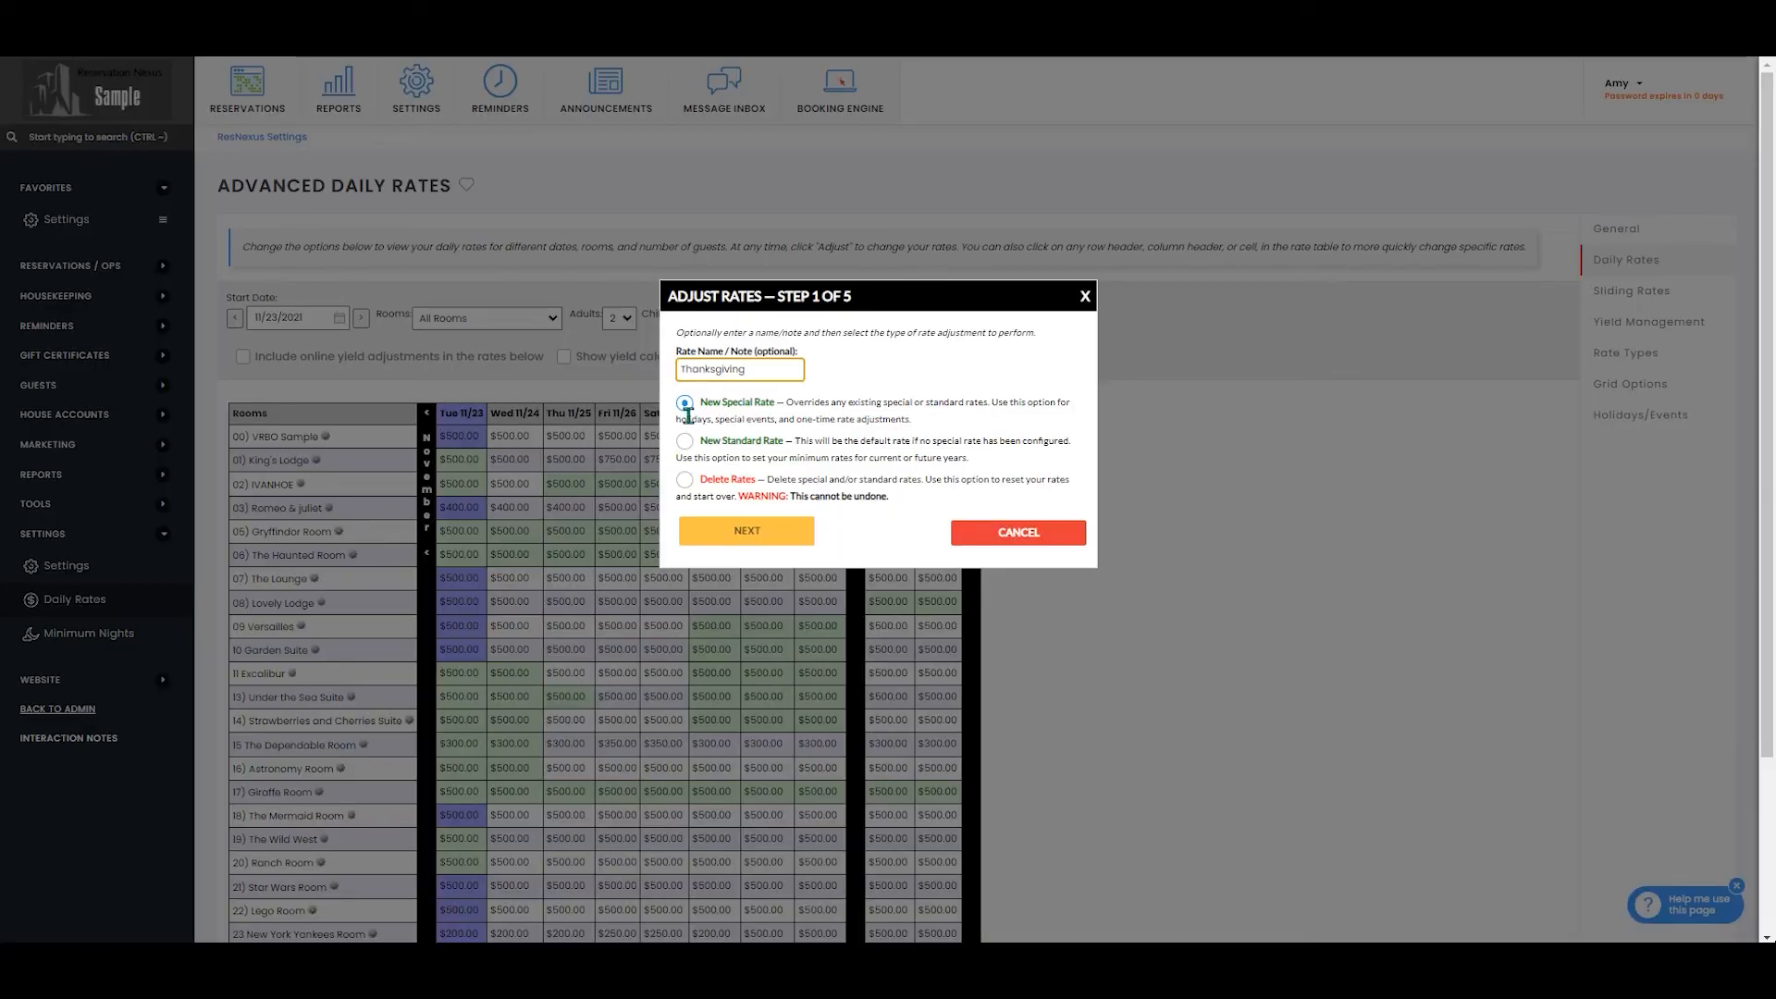
{"action": "left_click", "coordinate": [745, 530]}
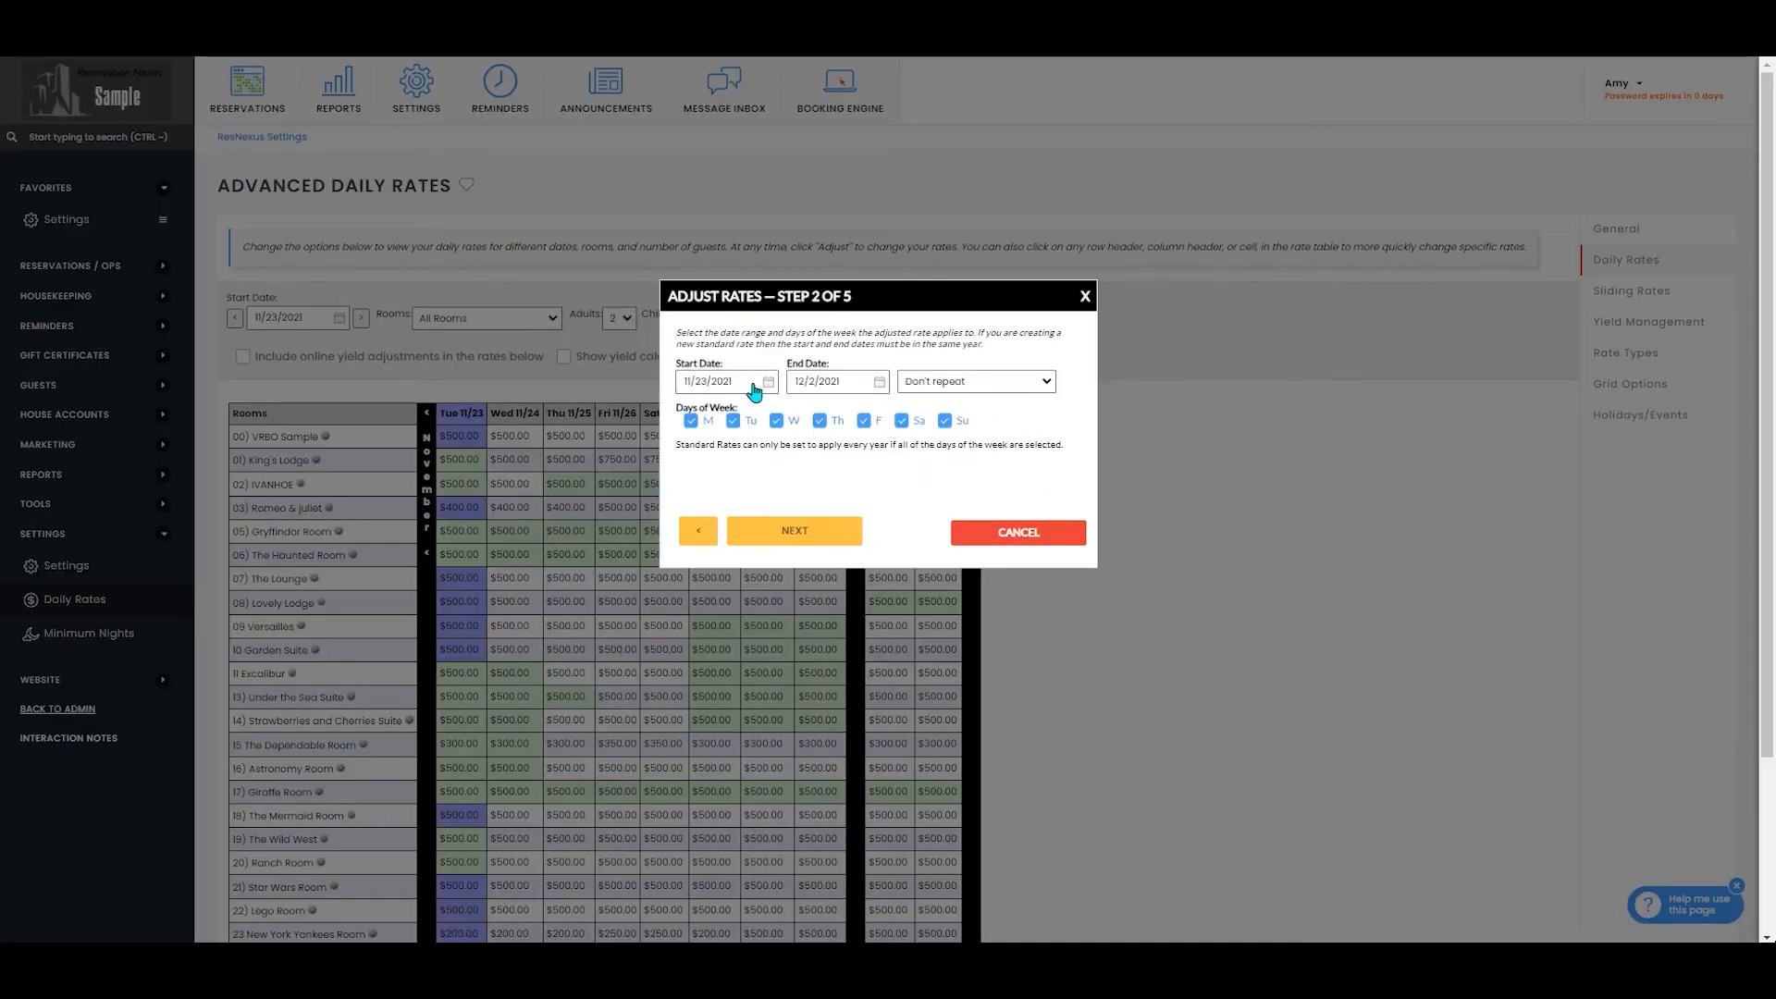
{"action": "left_click", "coordinate": [707, 380]}
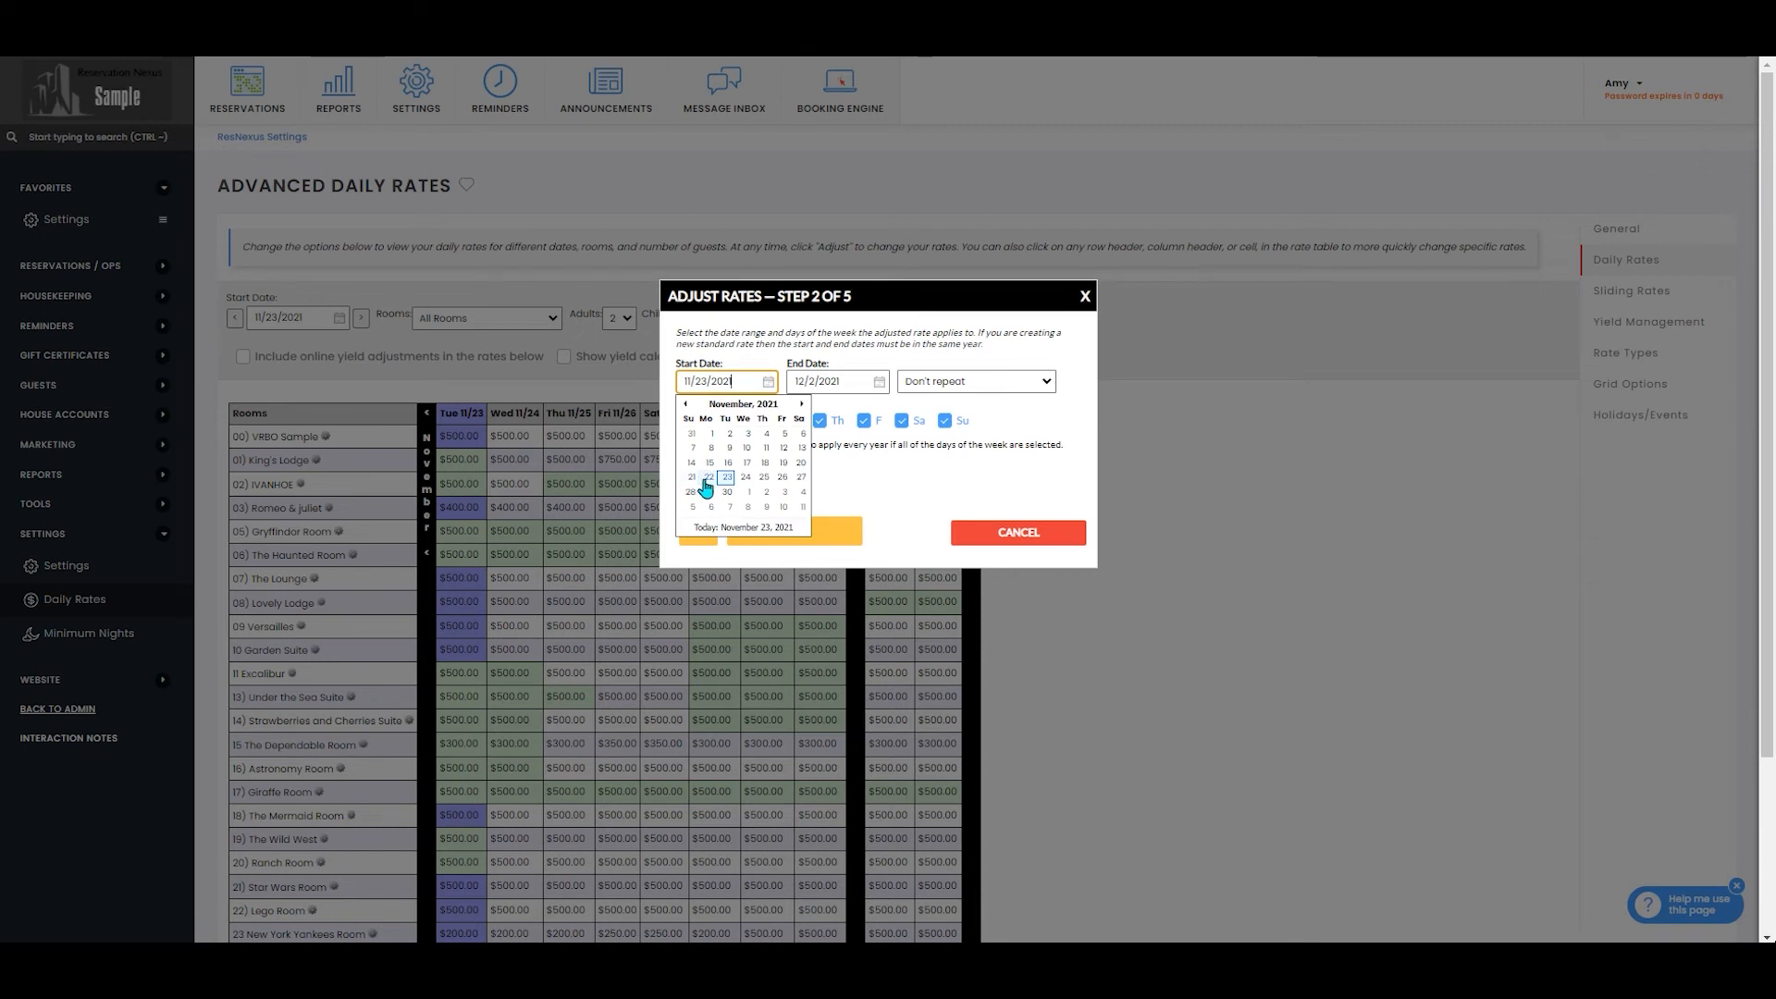
{"action": "left_click", "coordinate": [972, 380]}
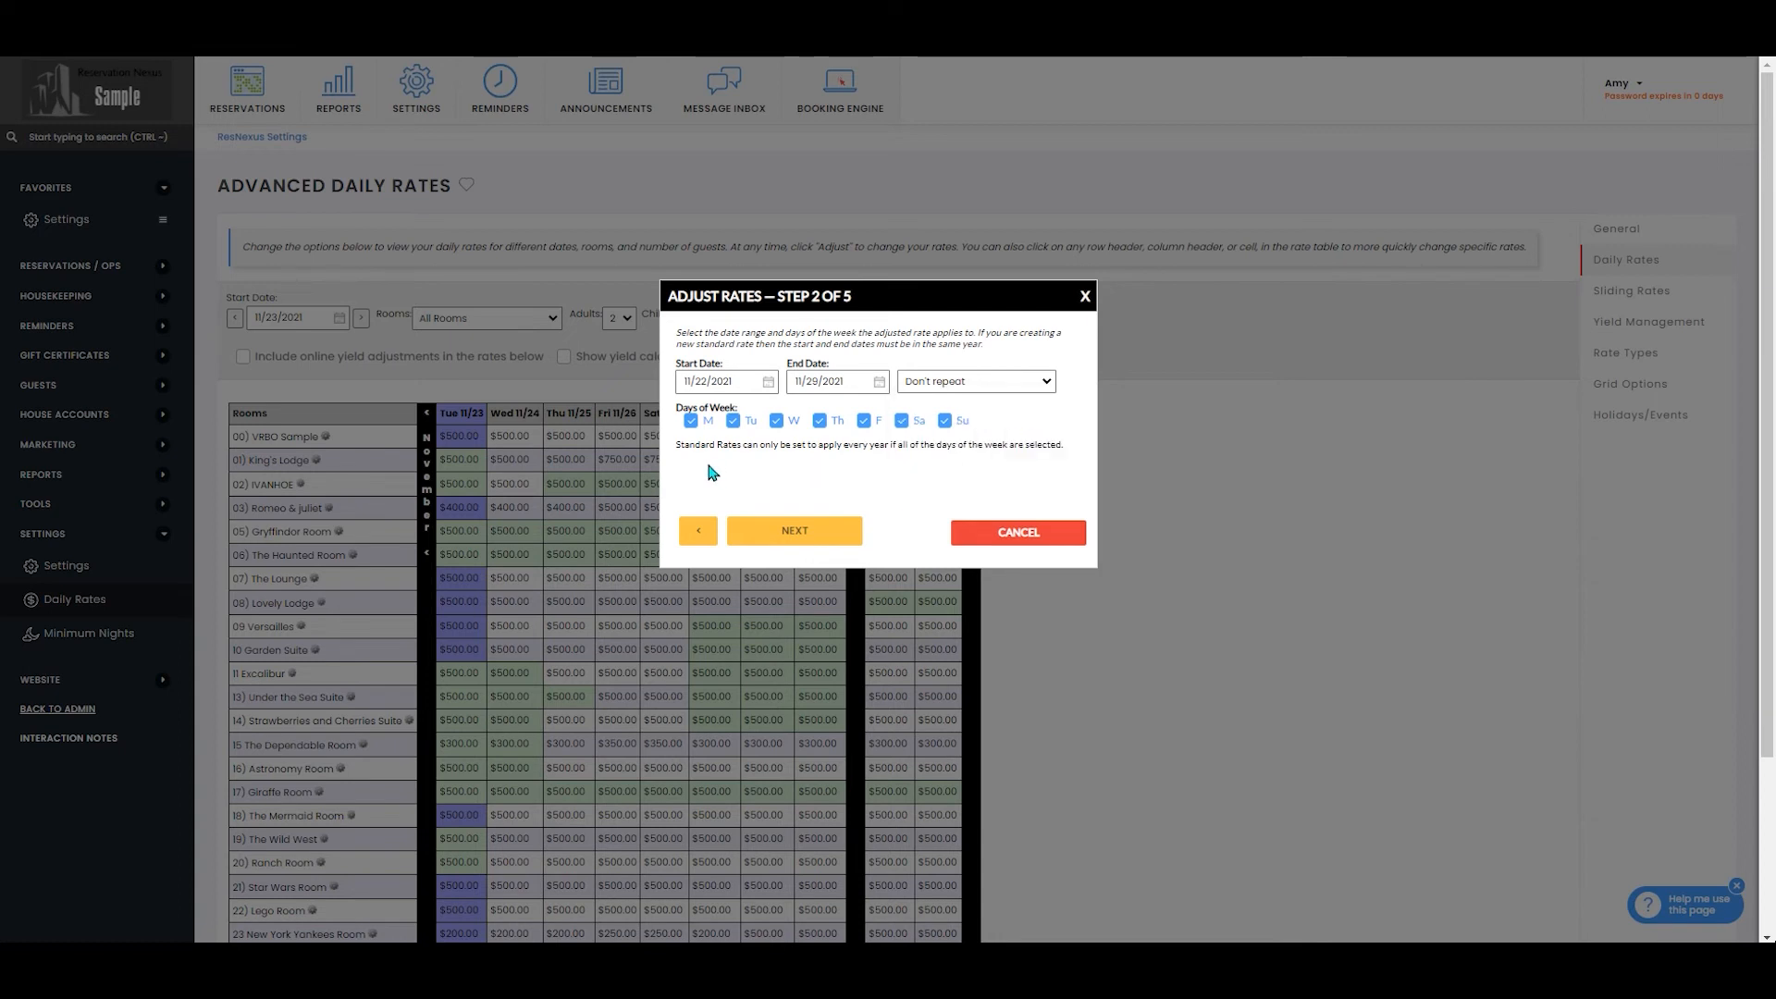
{"action": "left_click", "coordinate": [793, 530]}
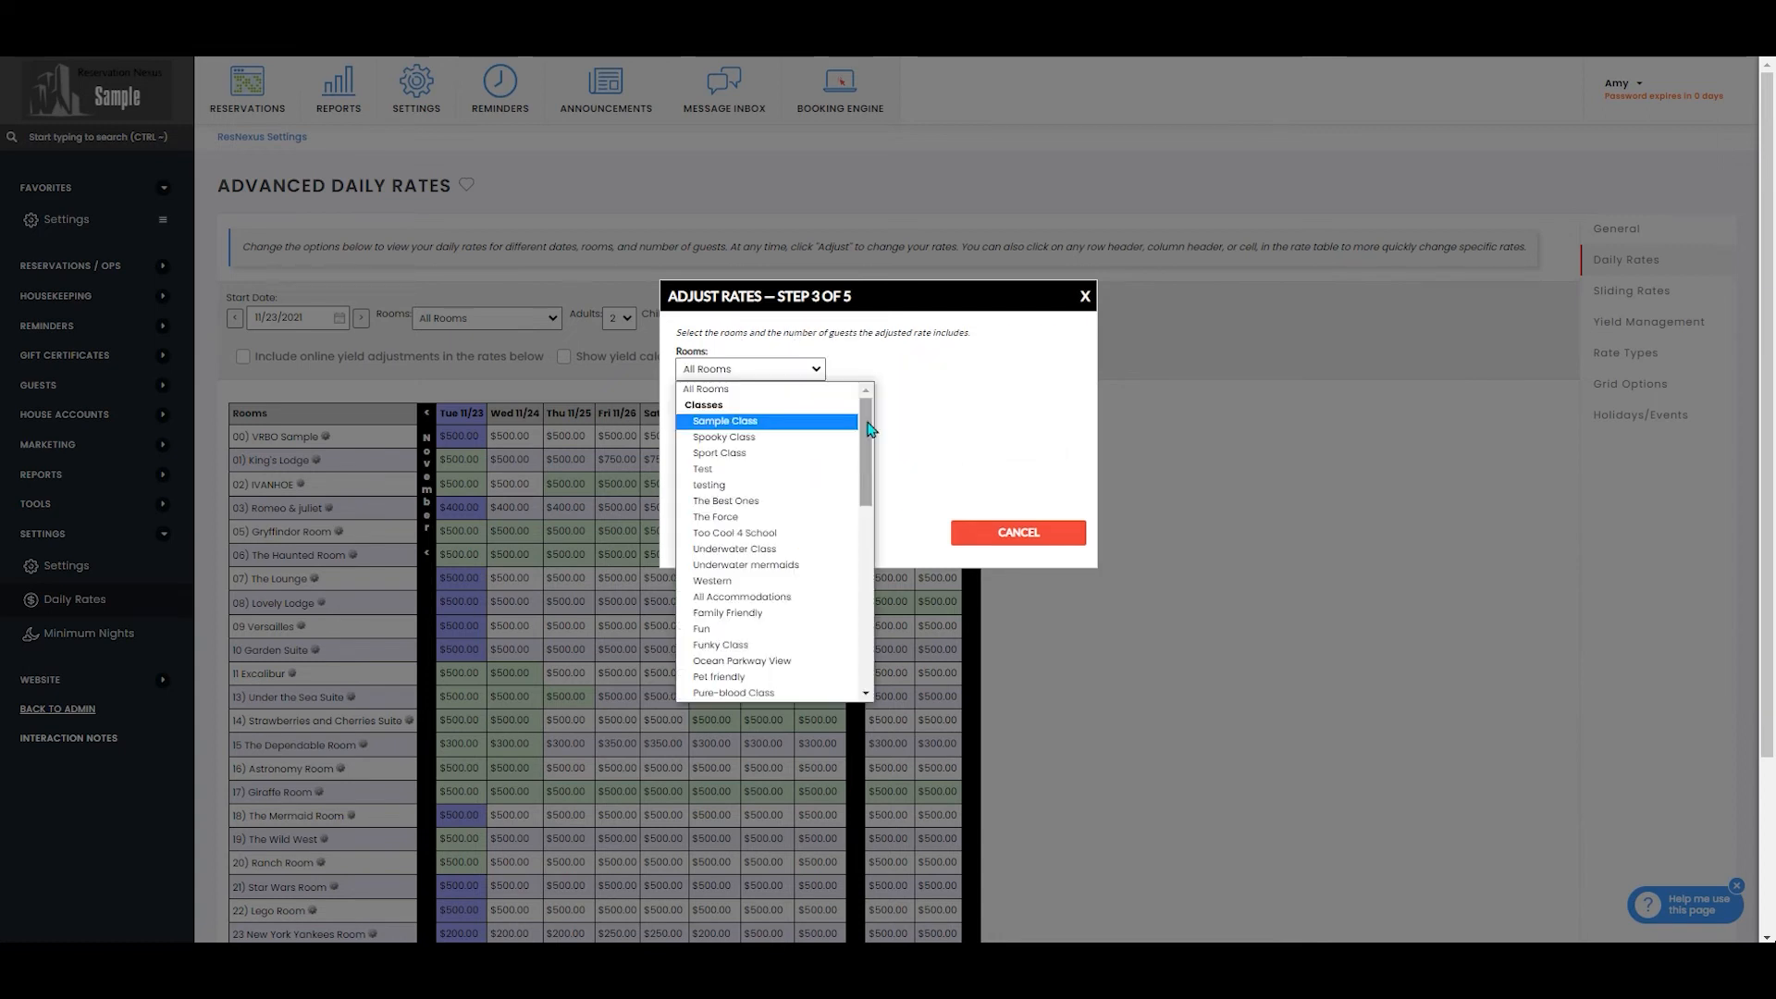
Limit the rate adjustment to 22) Lego Room for 2 adults and advance.
{"action": "scroll", "scroll_direction": "down", "scroll_amount": 3}
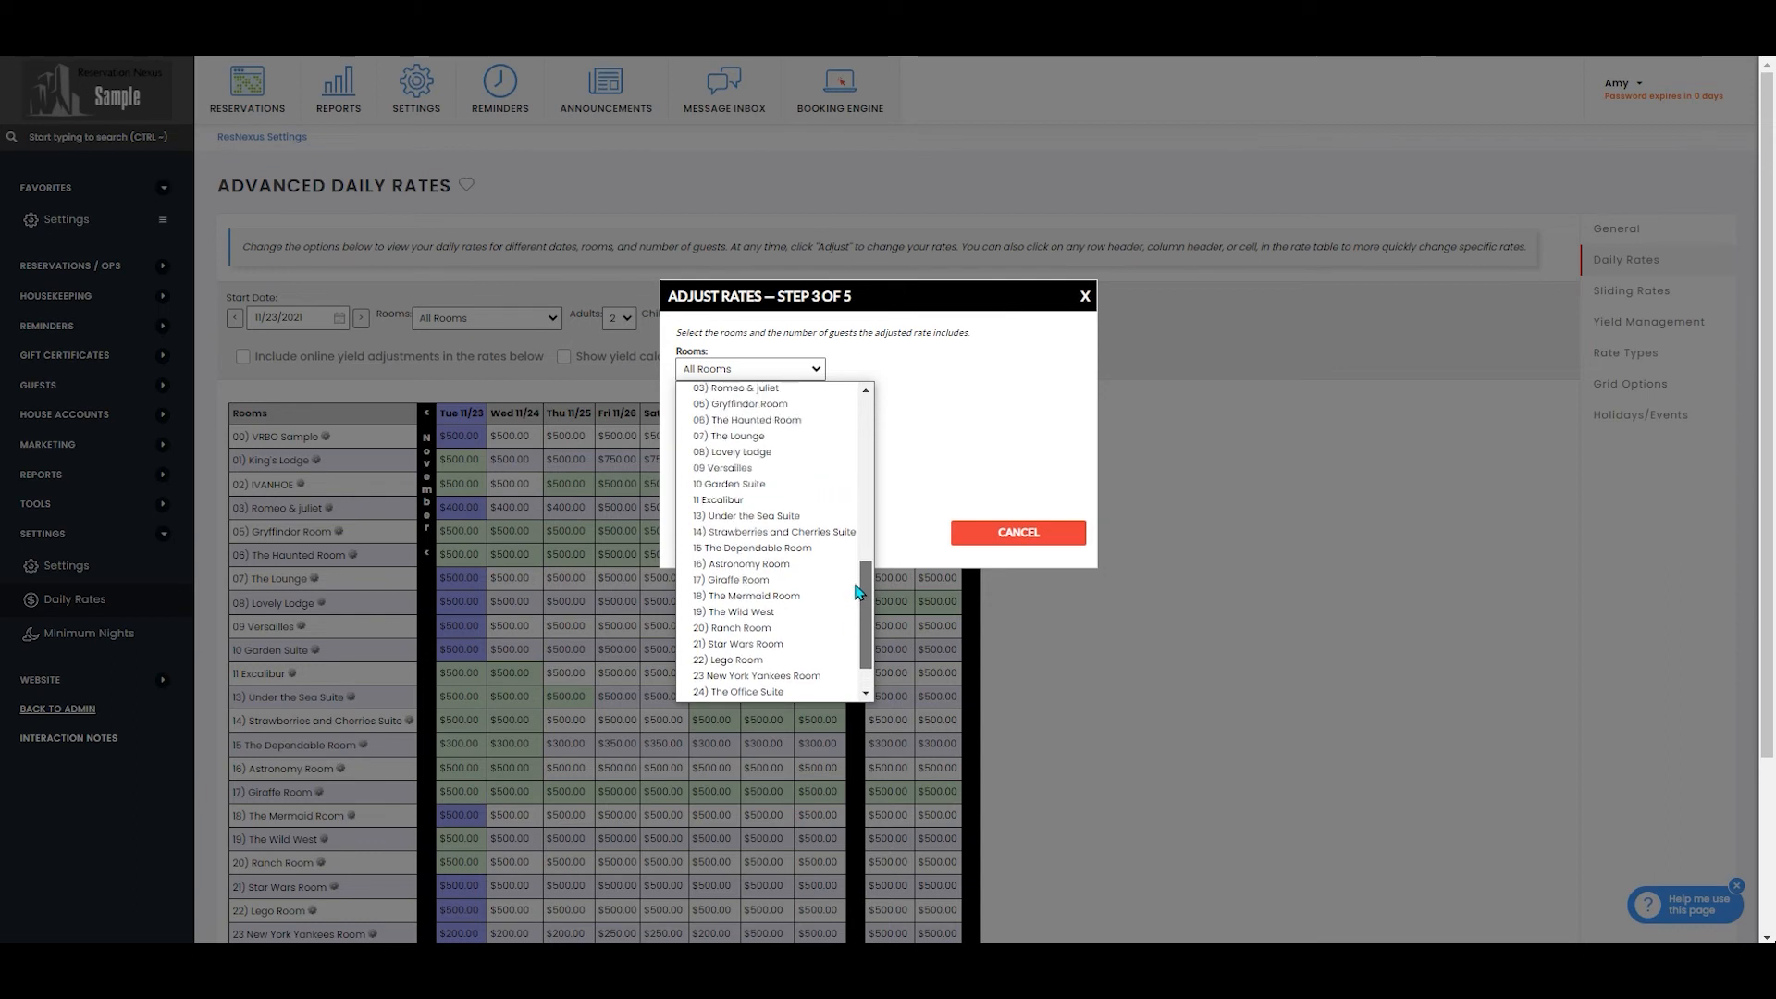
{"action": "left_click", "coordinate": [730, 658]}
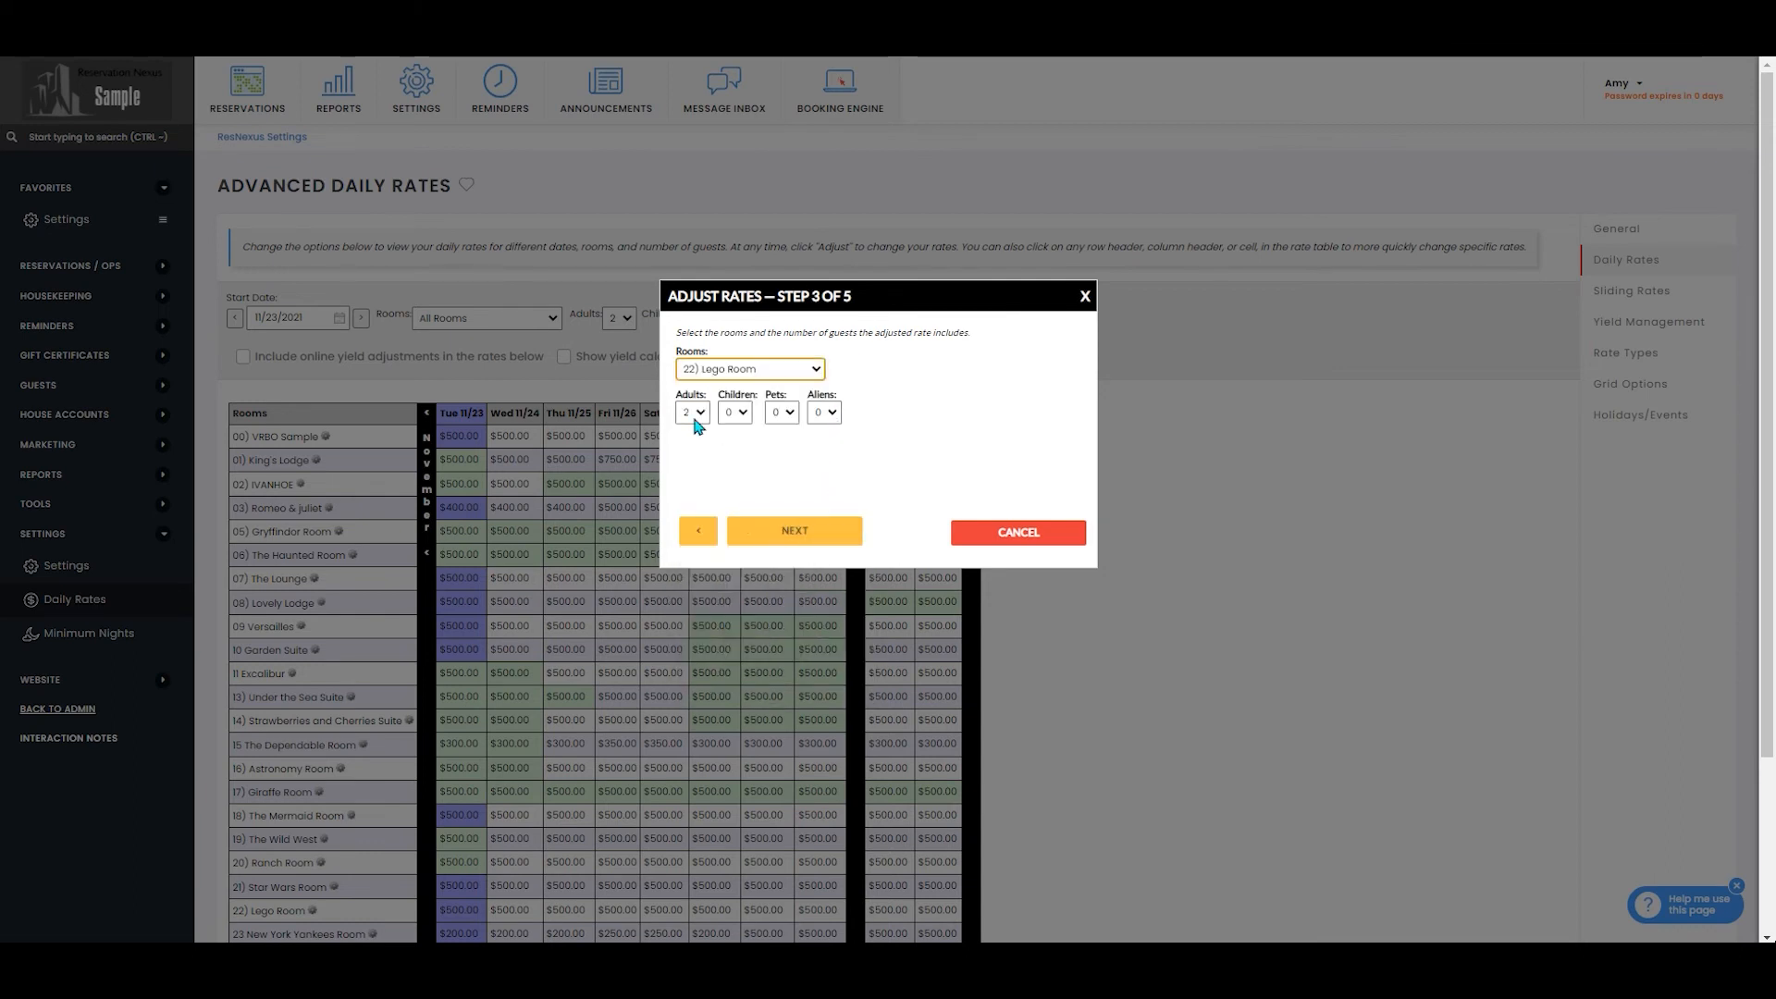
{"action": "left_click", "coordinate": [793, 530]}
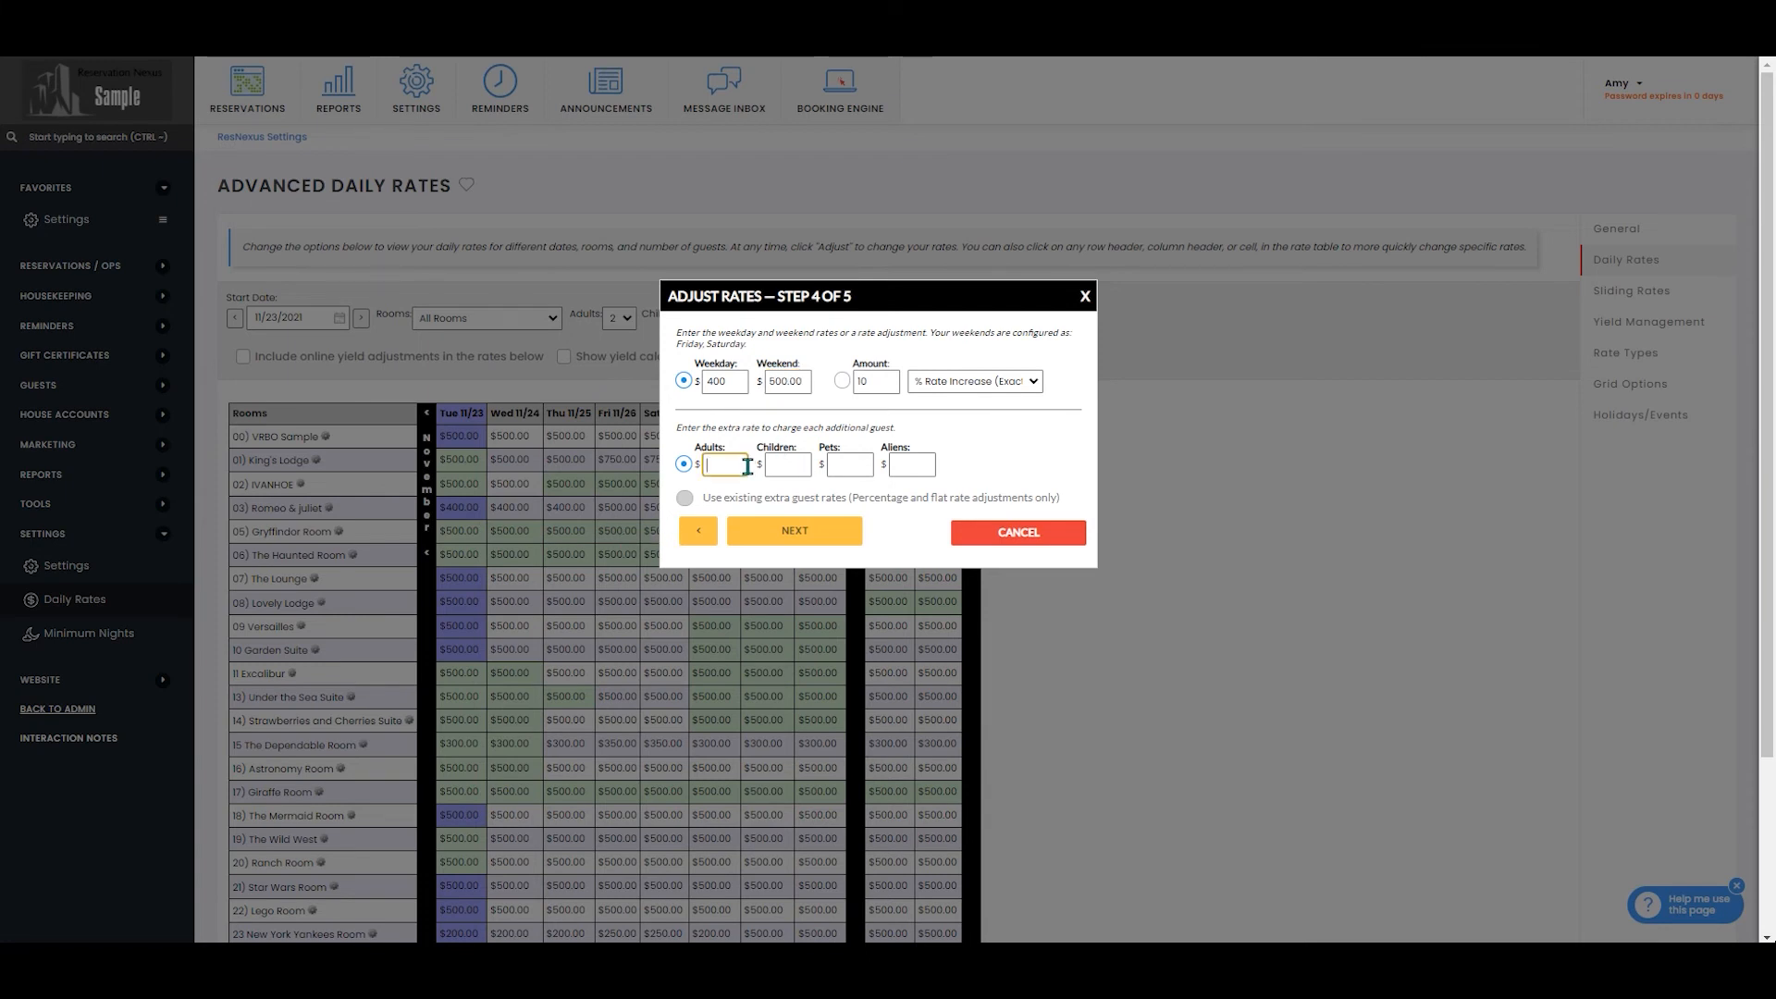
Enter extra-guest charges of $10 adults, $10 children, $75 pets and $20 aliens.
{"action": "type", "text": "10"}
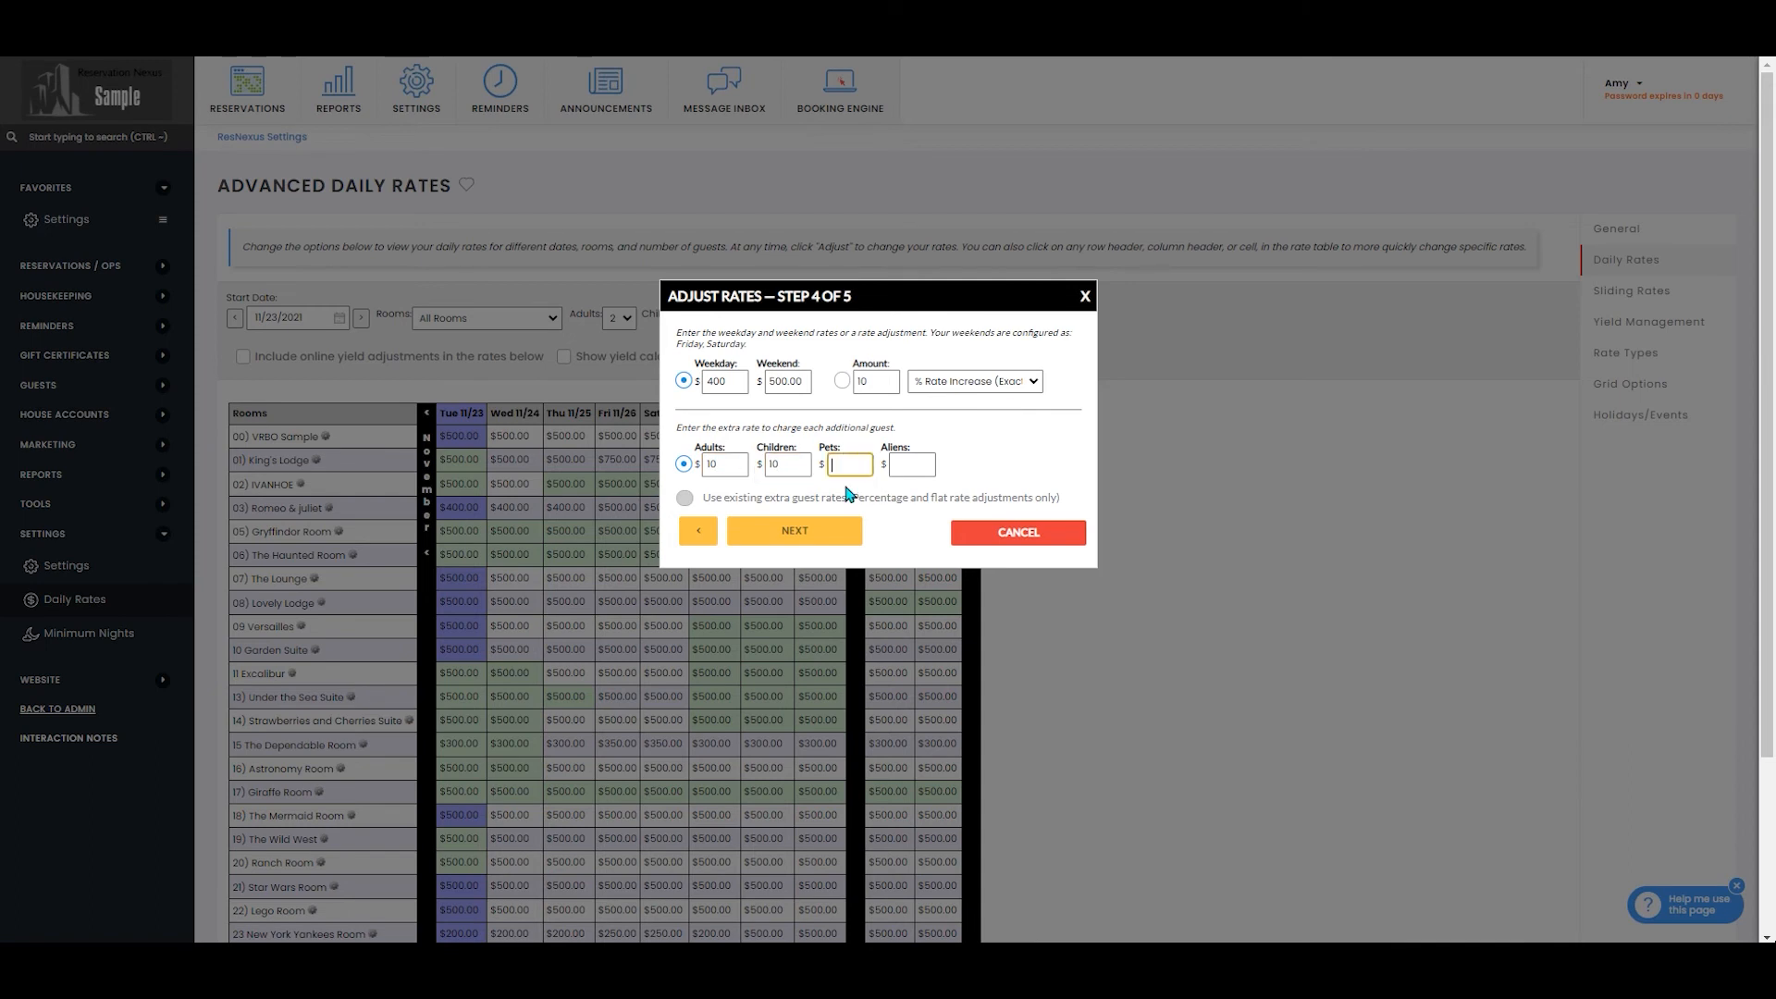
{"action": "type", "text": "75"}
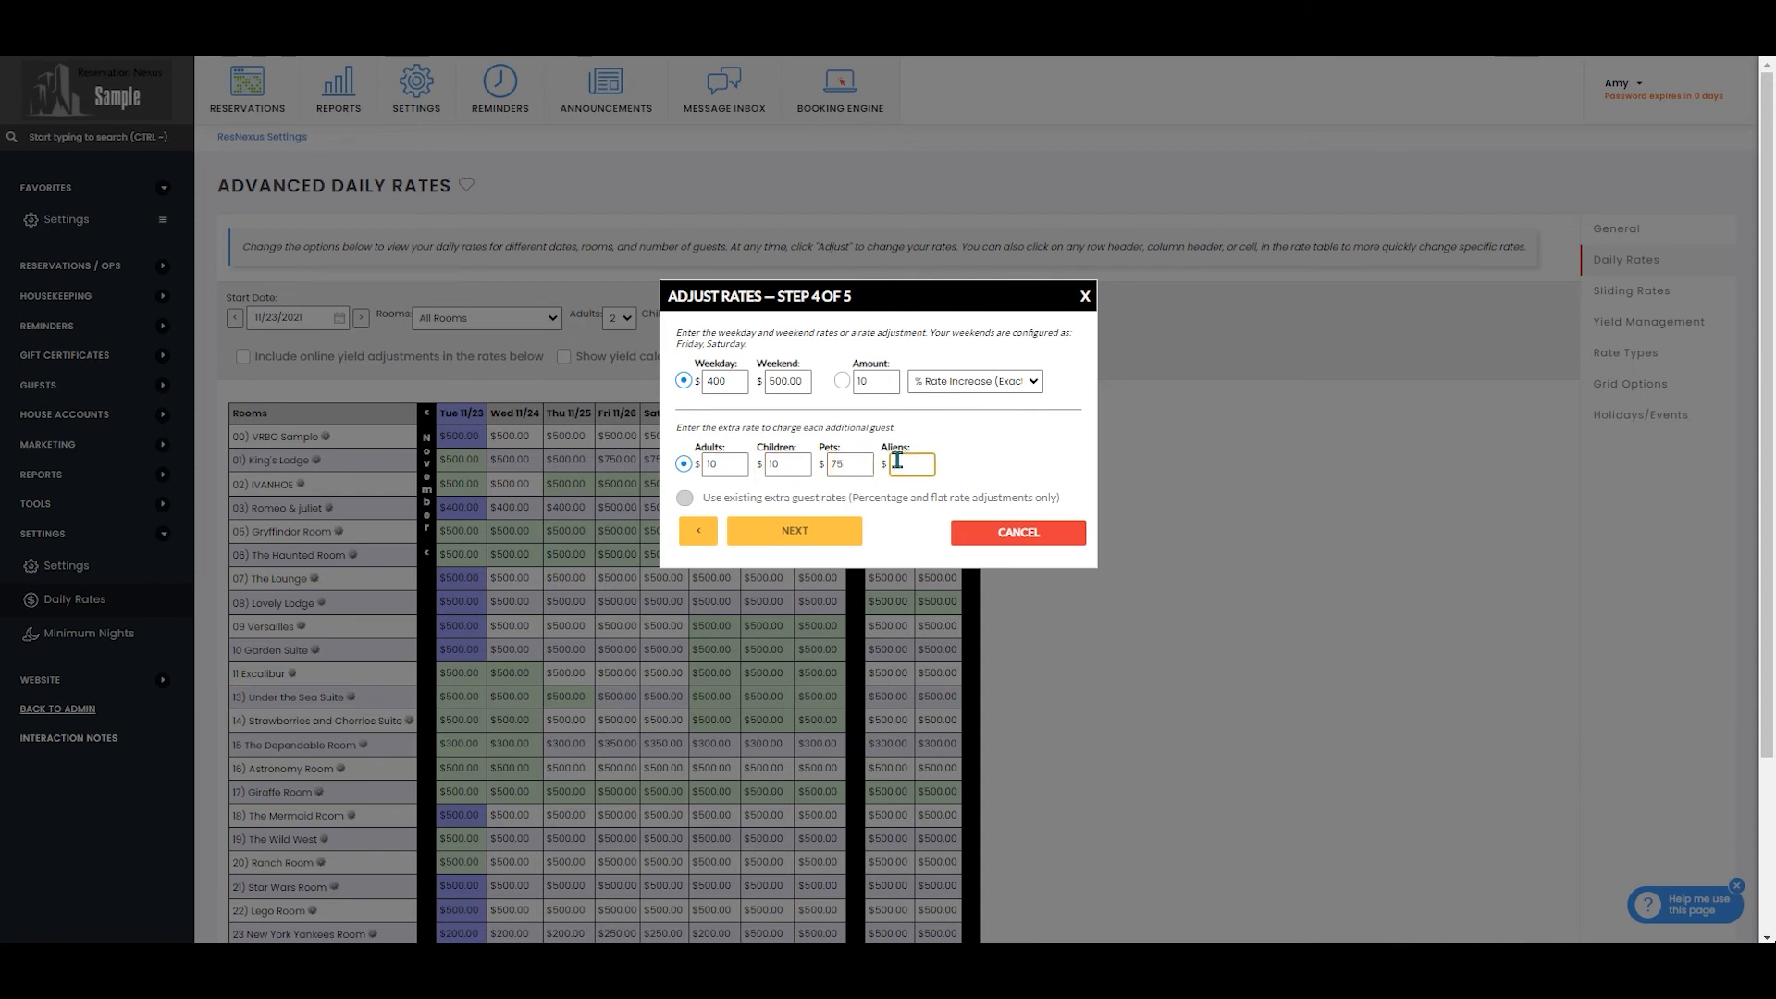
{"action": "left_click", "coordinate": [794, 530]}
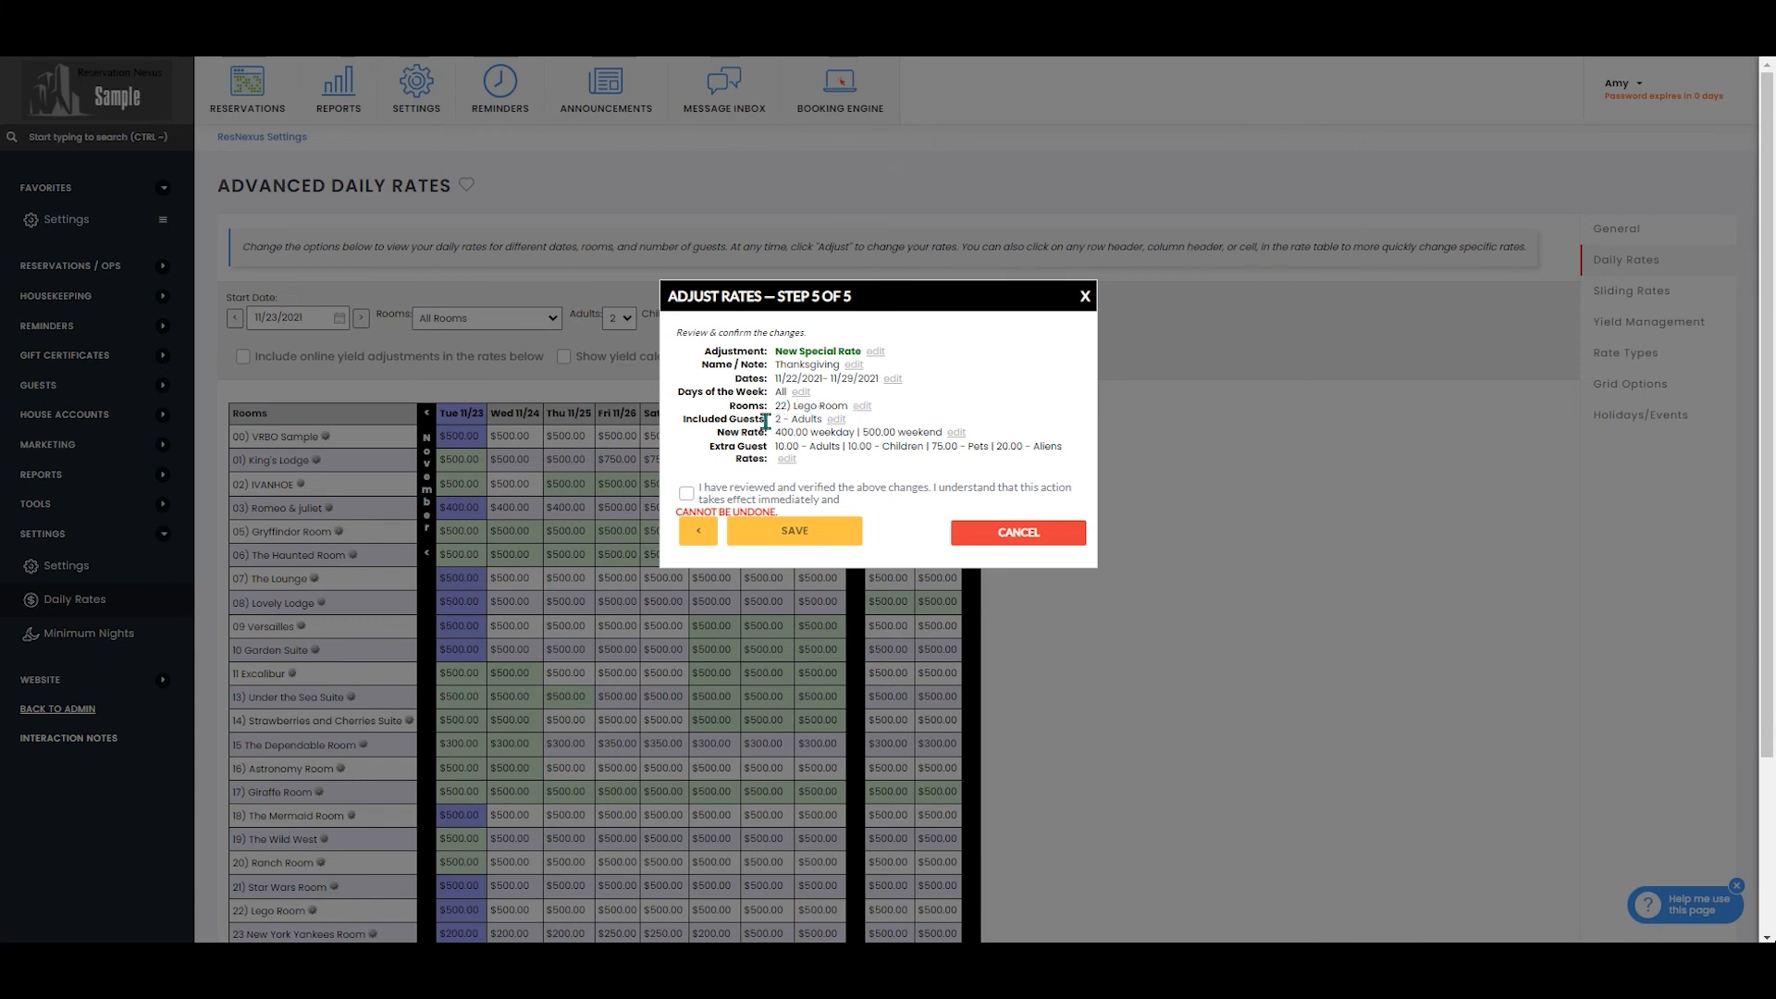
{"action": "mouse_move", "coordinate": [1059, 463]}
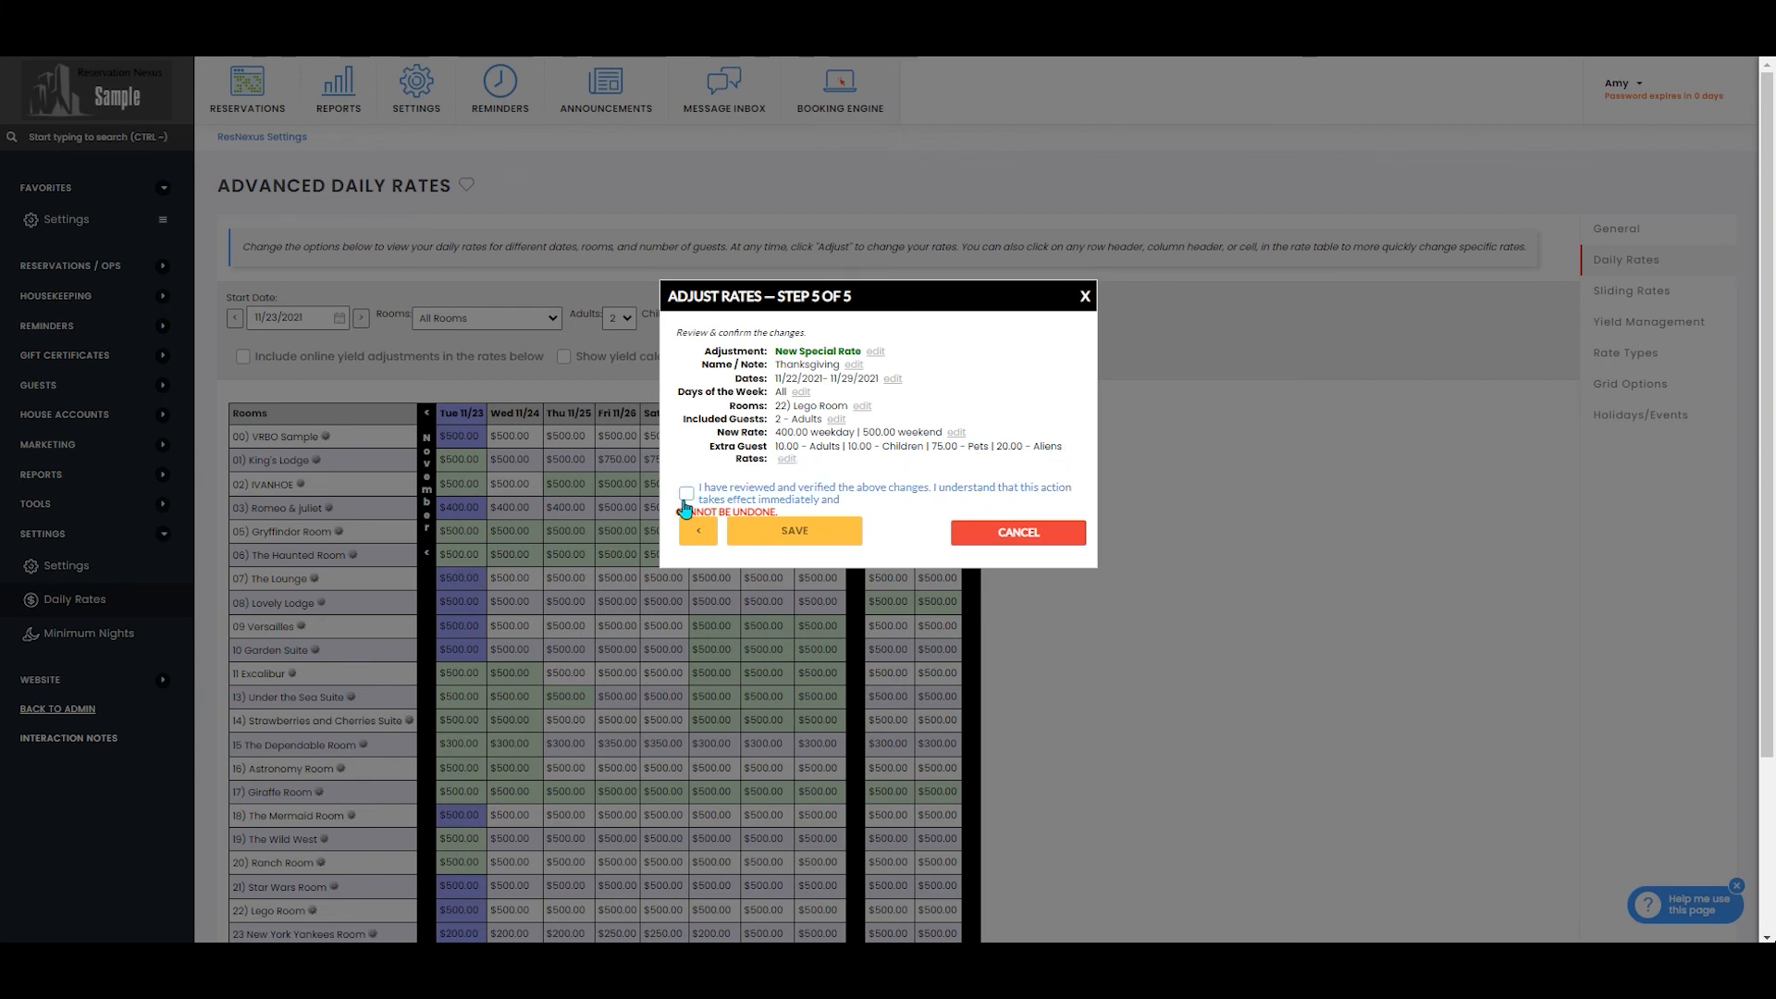
Tick 'I have reviewed and verified' and save the Lego Room Thanksgiving rate.
{"action": "left_click", "coordinate": [686, 493]}
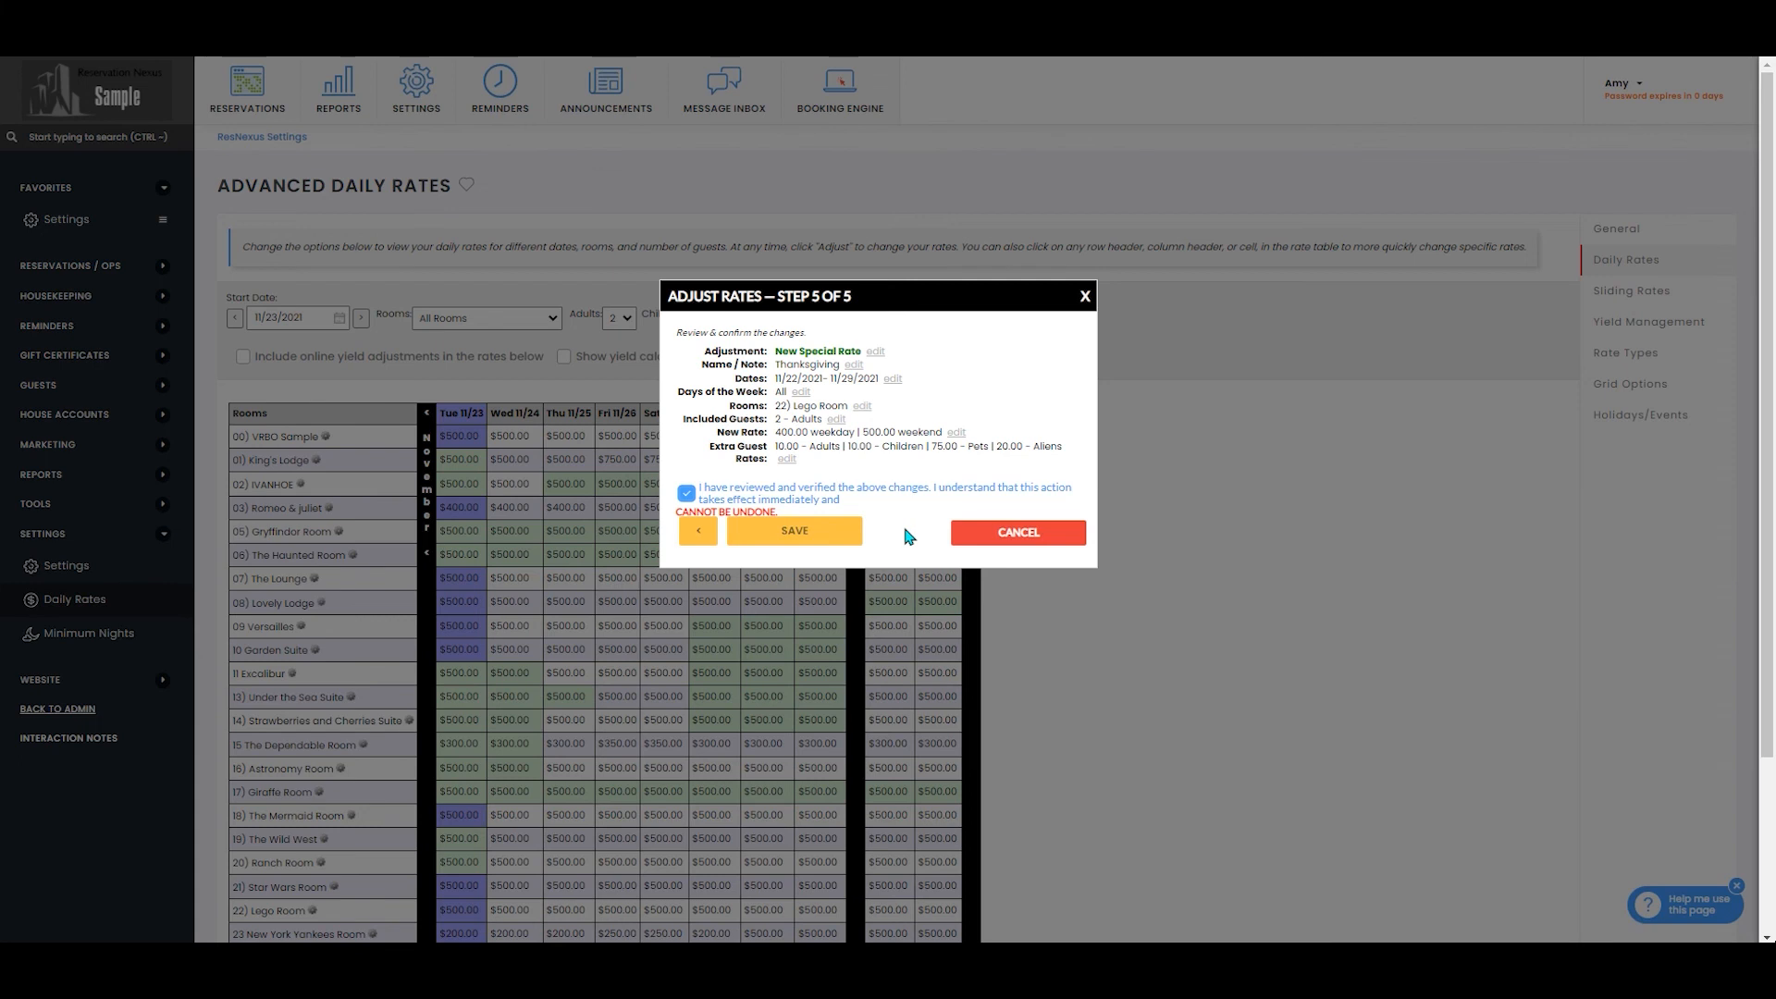
{"action": "mouse_move", "coordinate": [911, 519]}
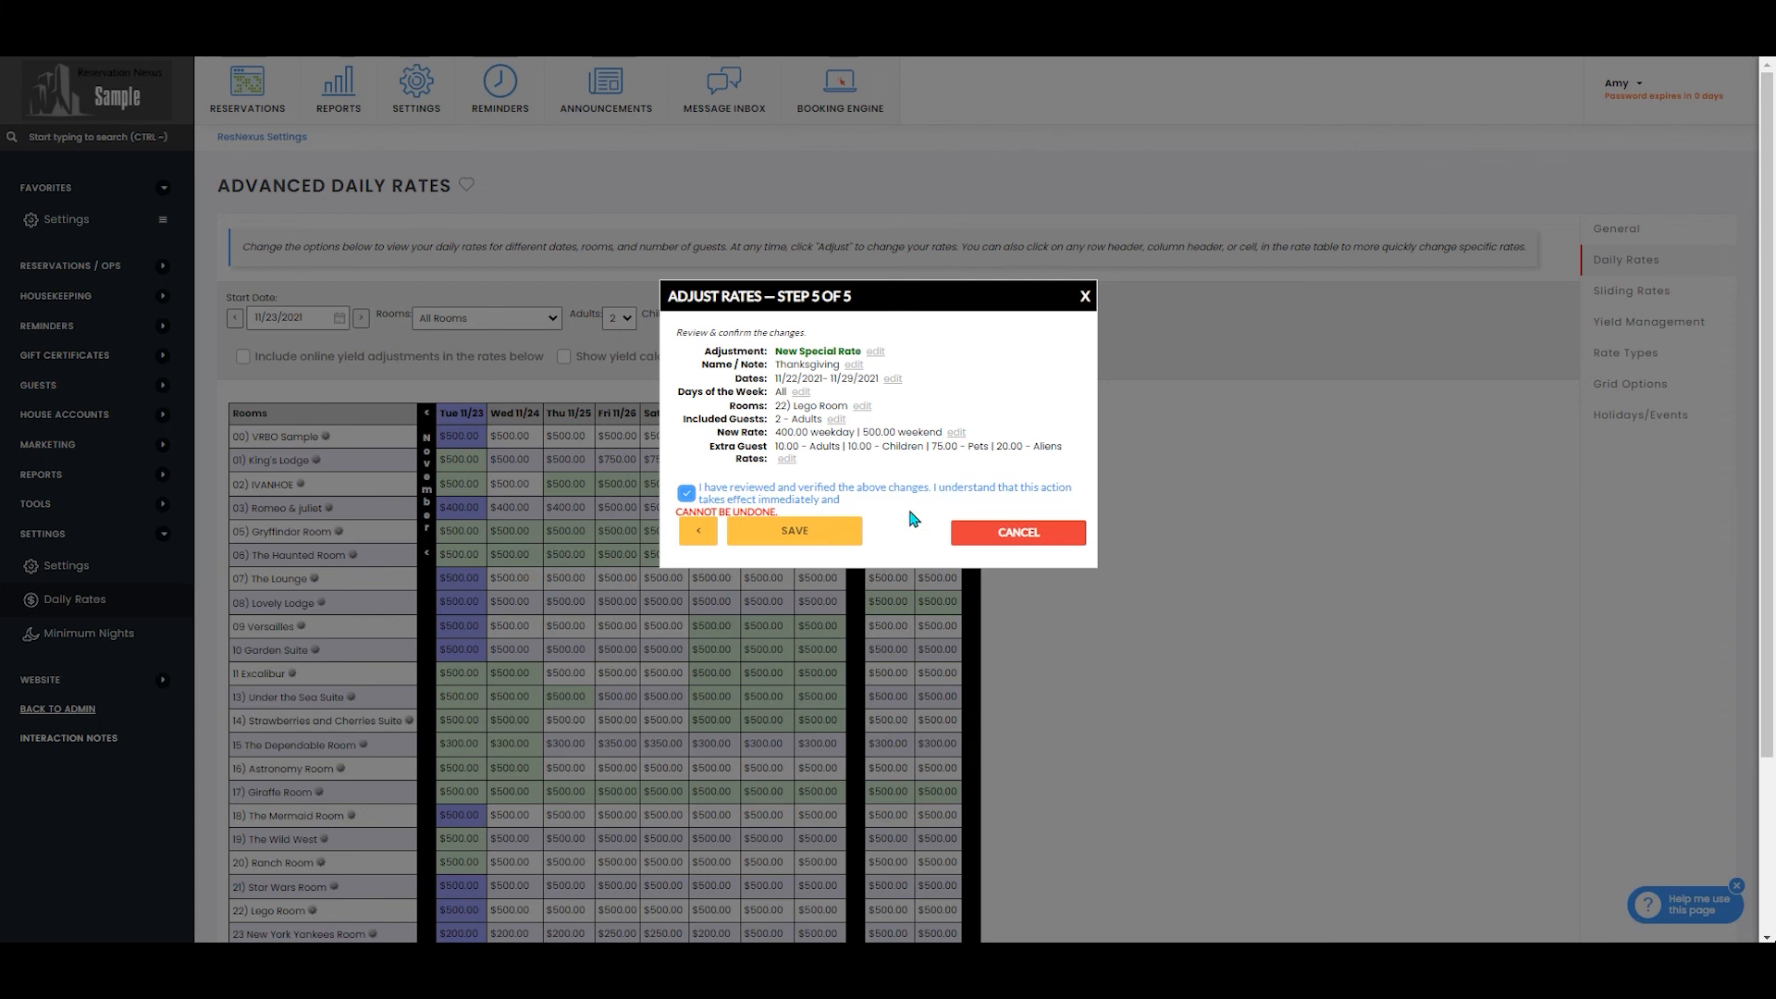
{"action": "mouse_move", "coordinate": [909, 519]}
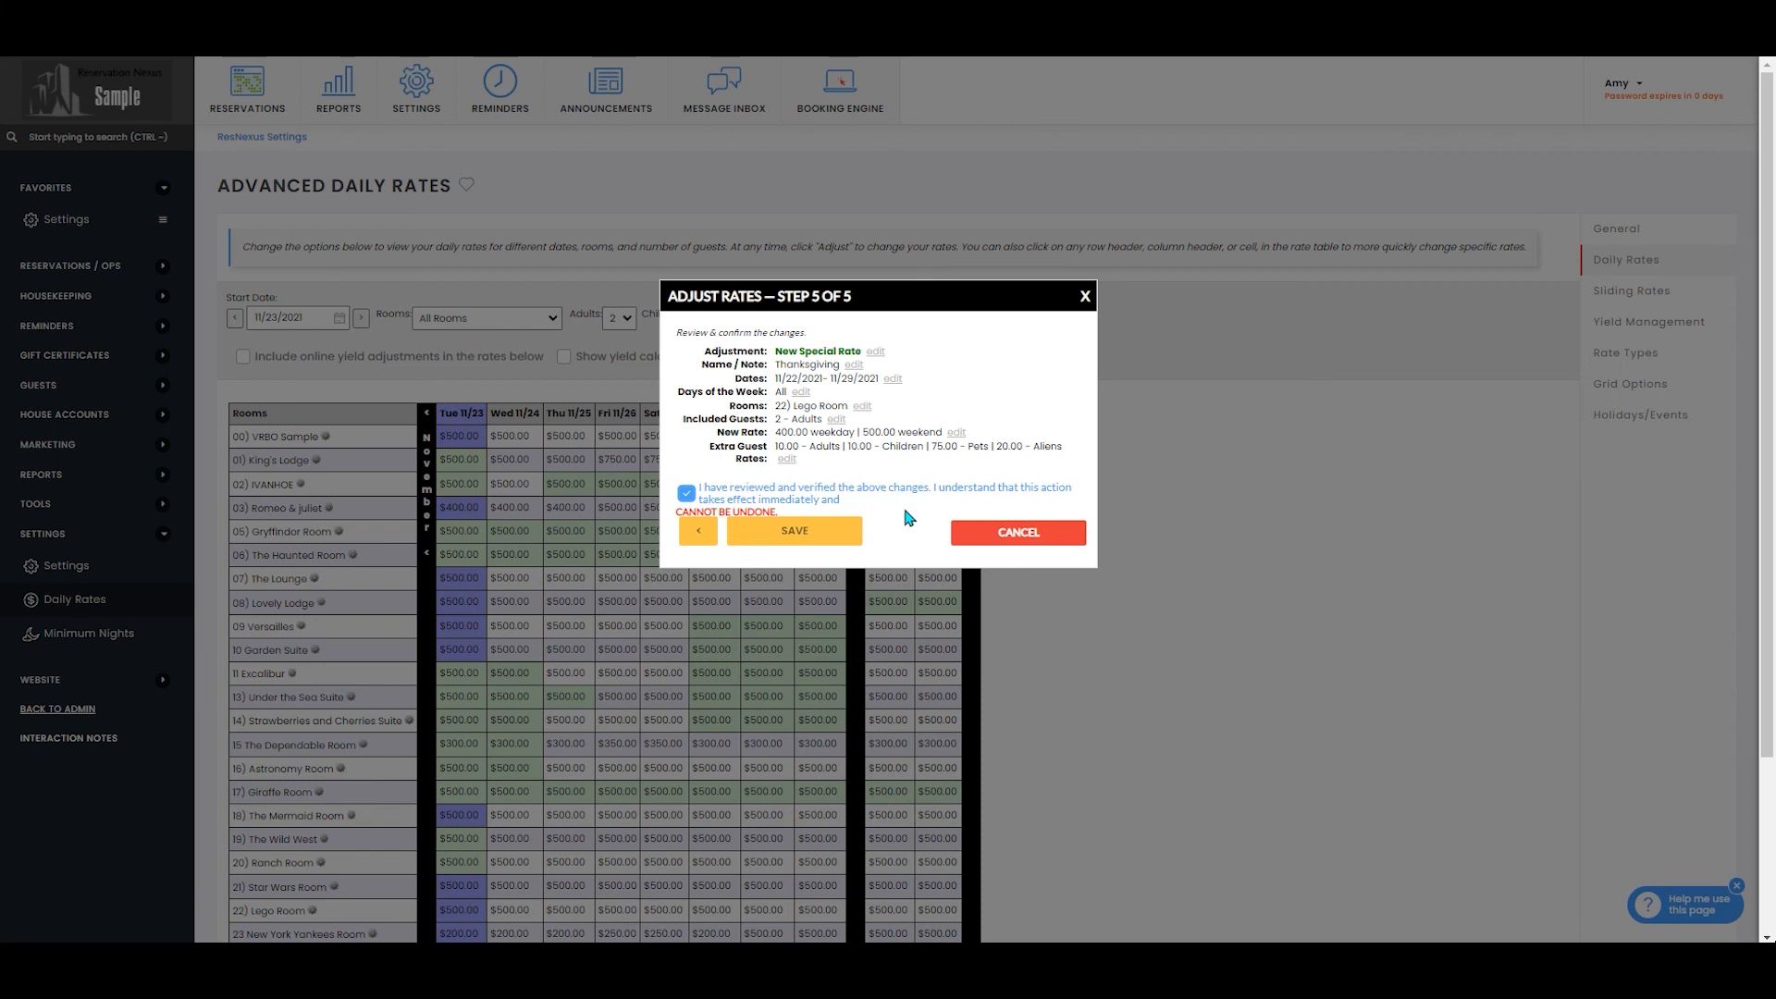
{"action": "mouse_move", "coordinate": [904, 516]}
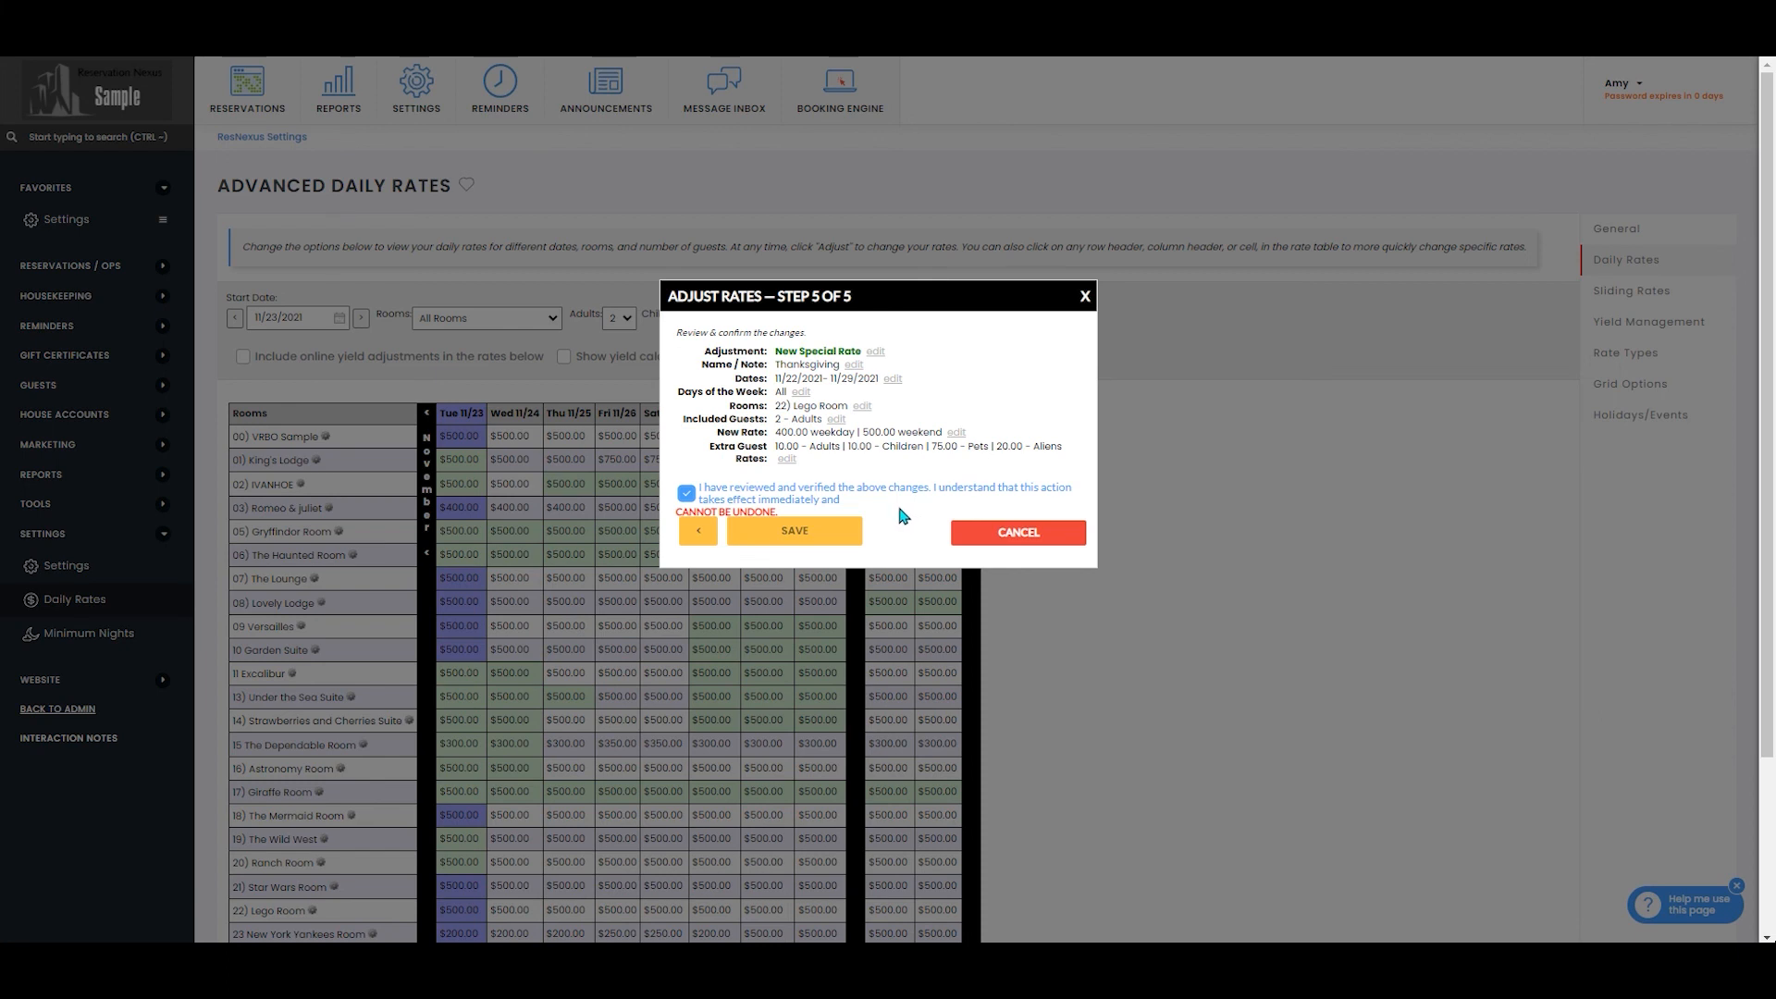
{"action": "mouse_move", "coordinate": [894, 528]}
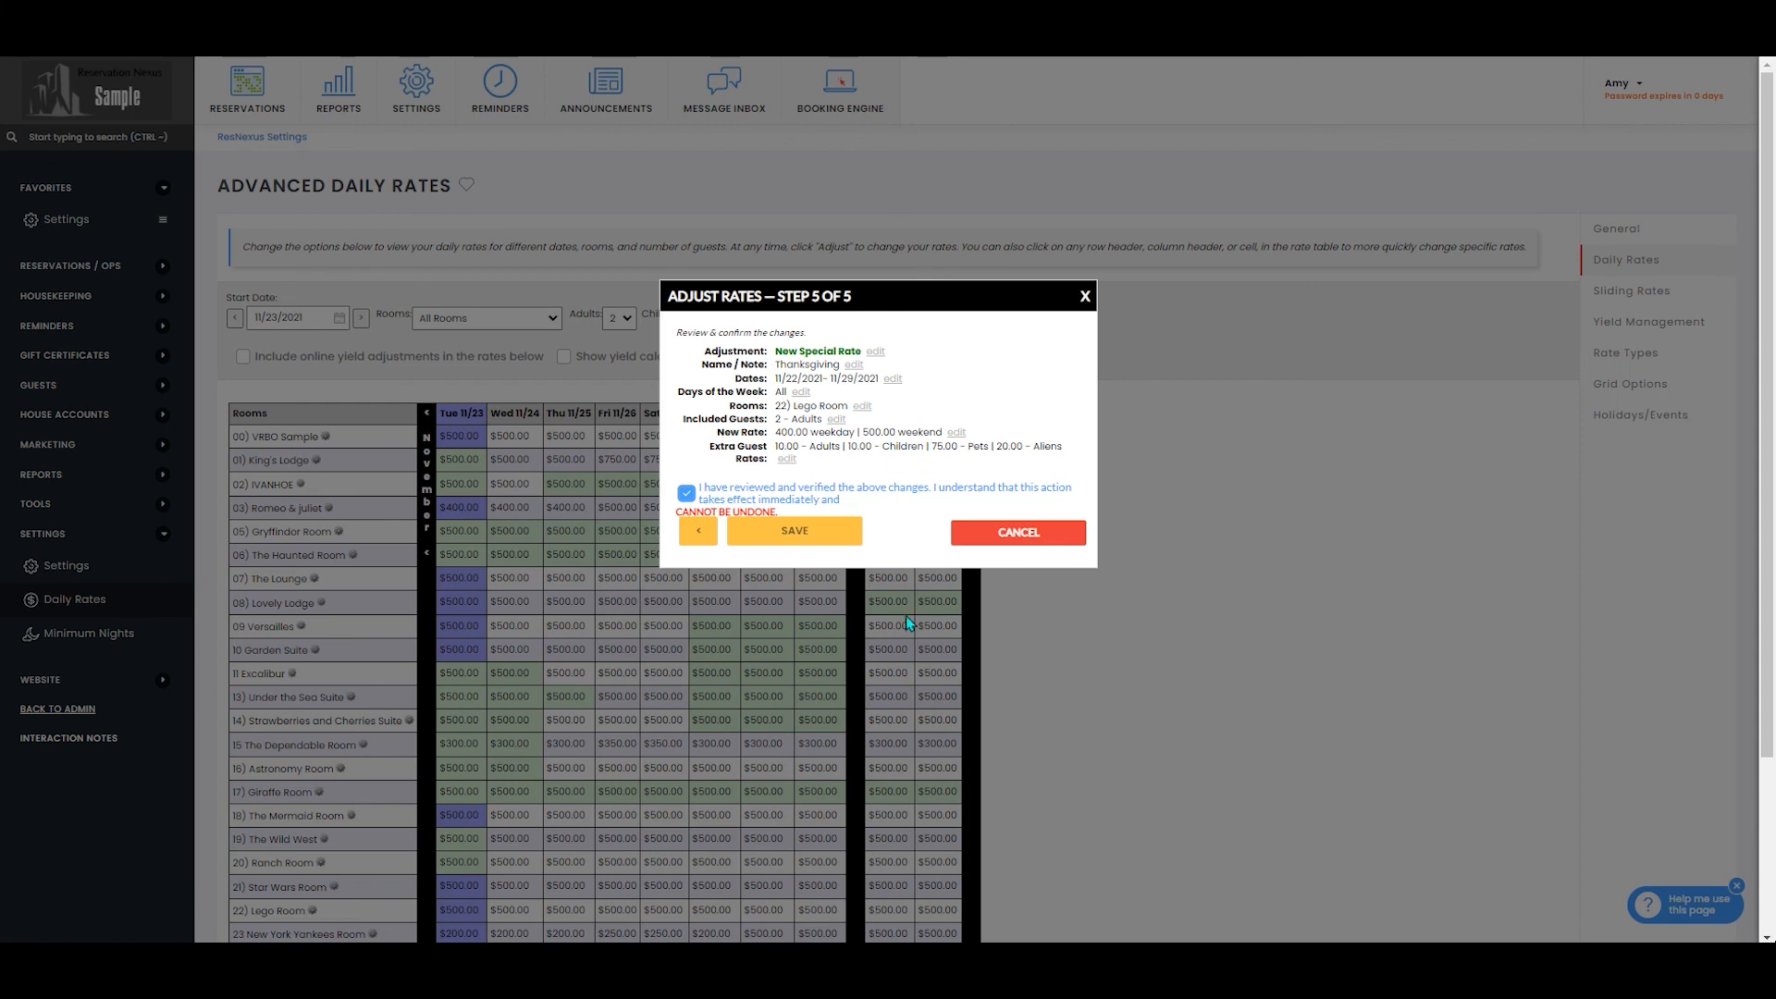
{"action": "left_click", "coordinate": [794, 531]}
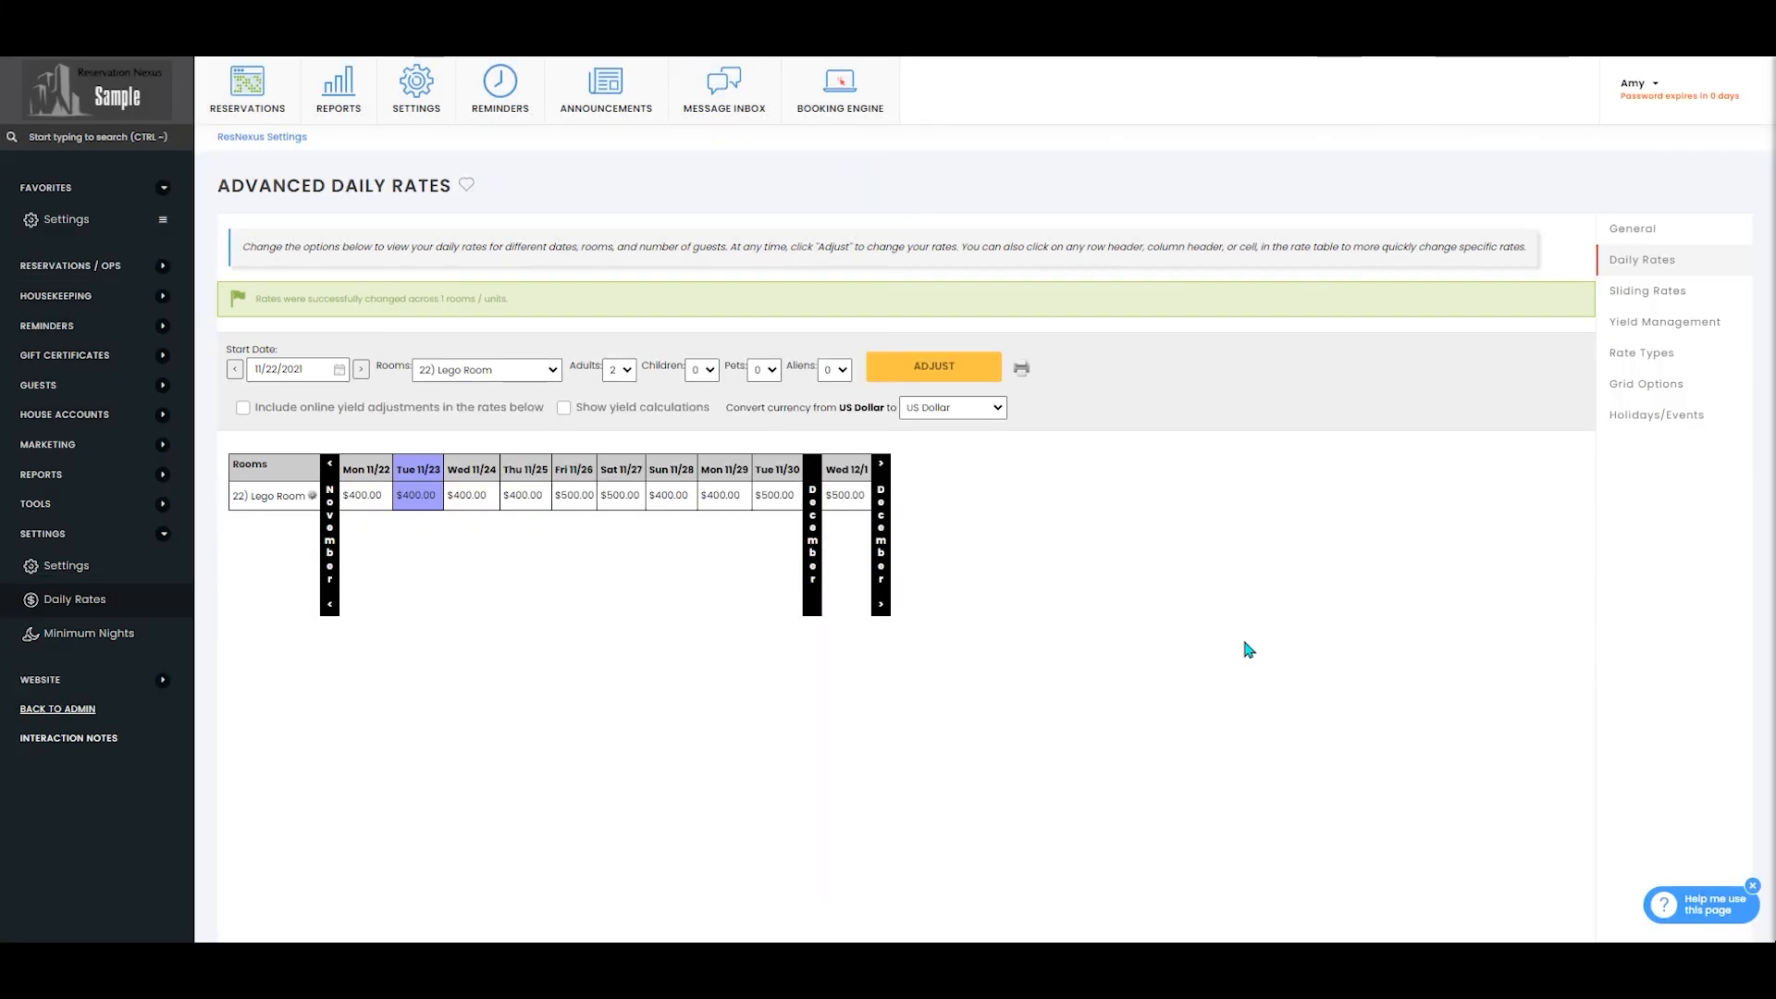